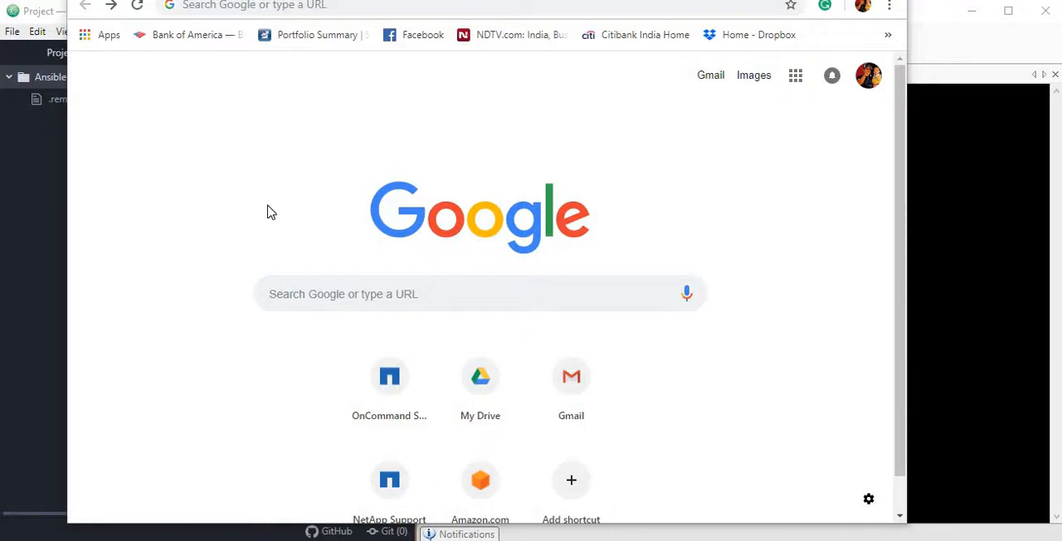
mouse_move(281, 221)
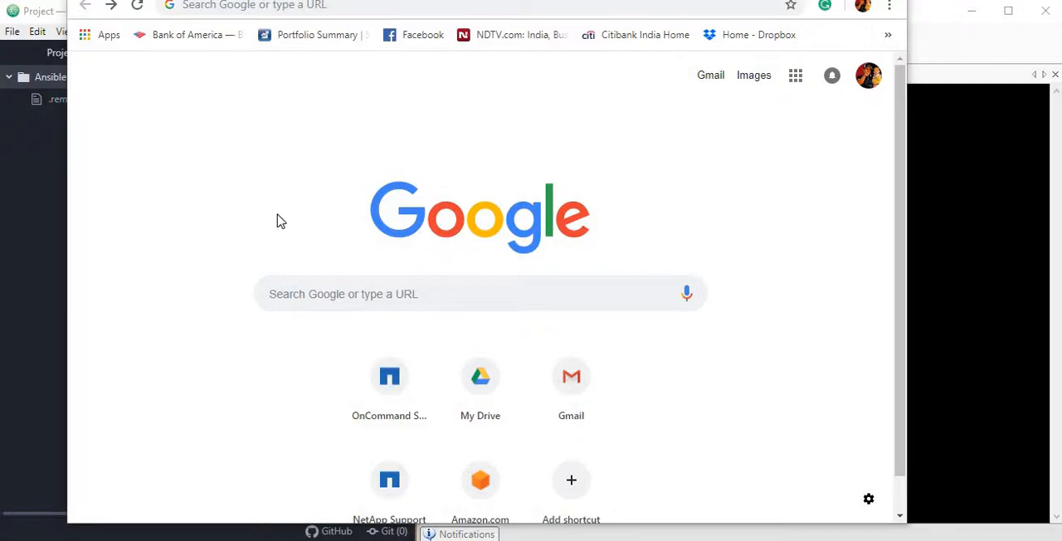
mouse_move(286, 216)
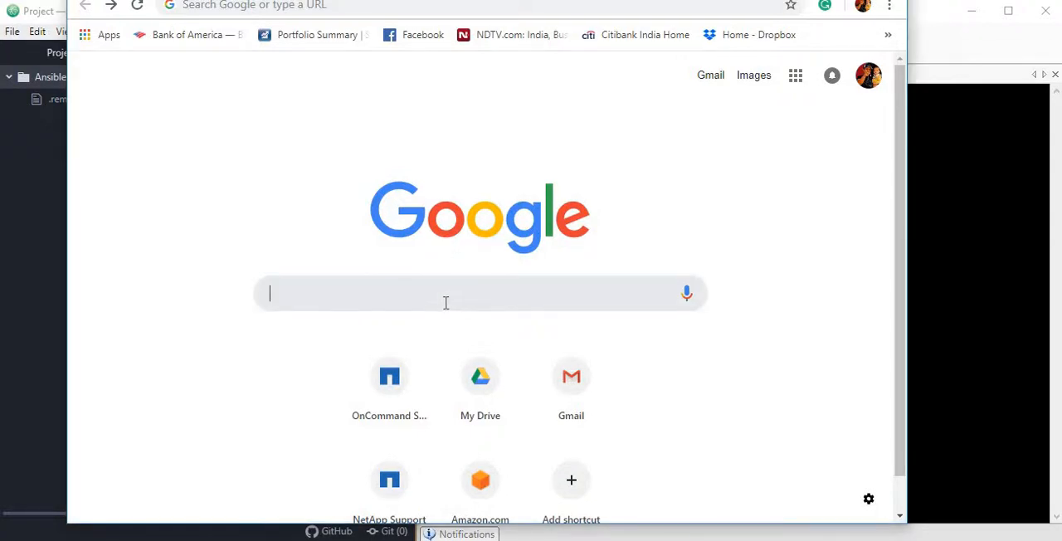
Search Google for 'ansible storage modules' from the address bar suggestion
text(ansibv)
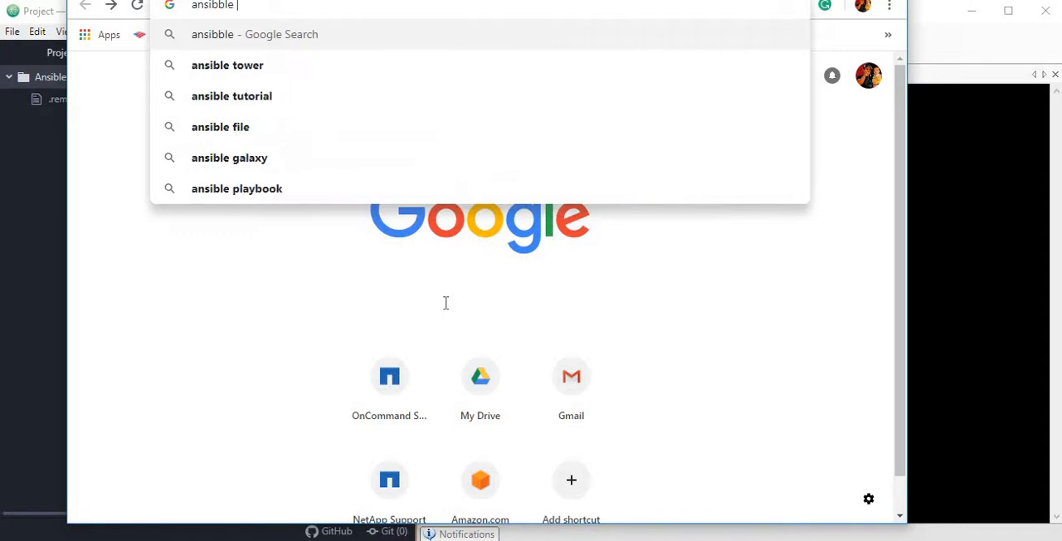
text(storage)
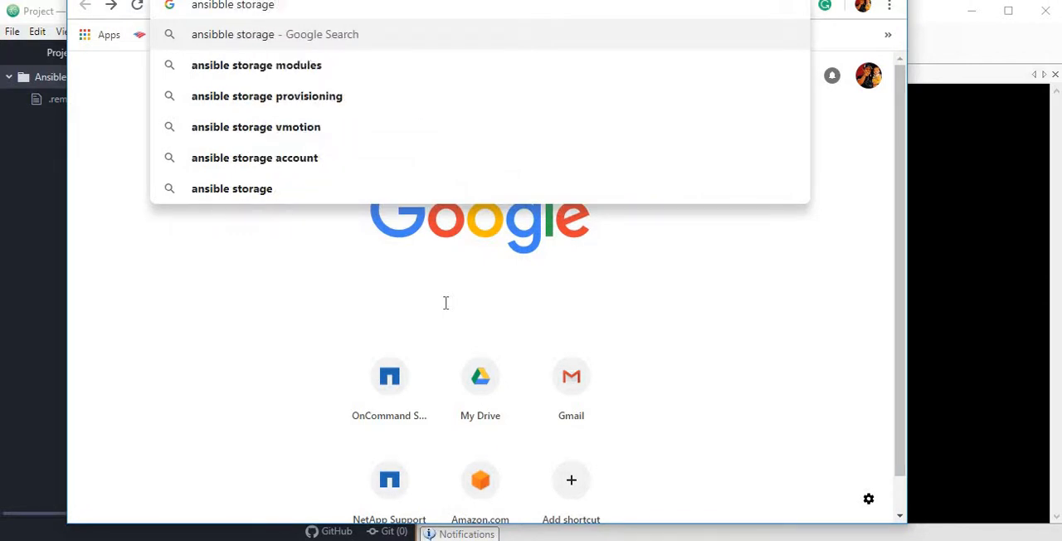
click(256, 64)
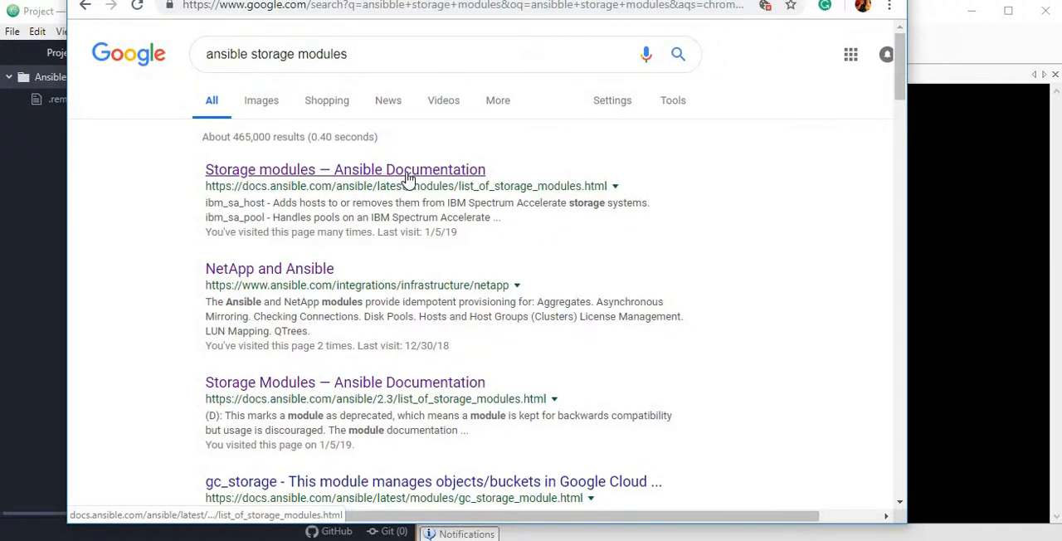
Open the Storage modules documentation page and scroll down to the NetApp ONTAP entries
click(345, 169)
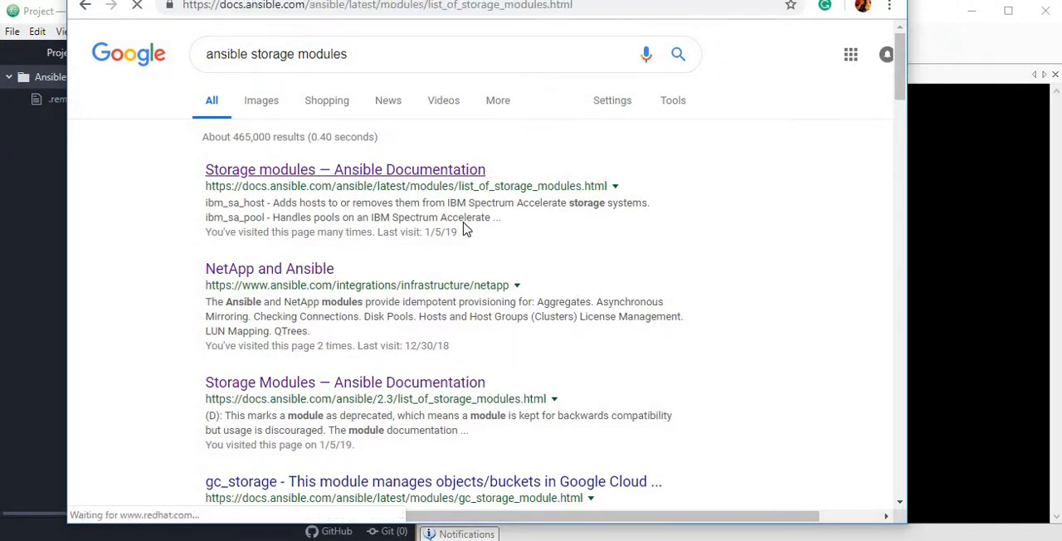
click(344, 169)
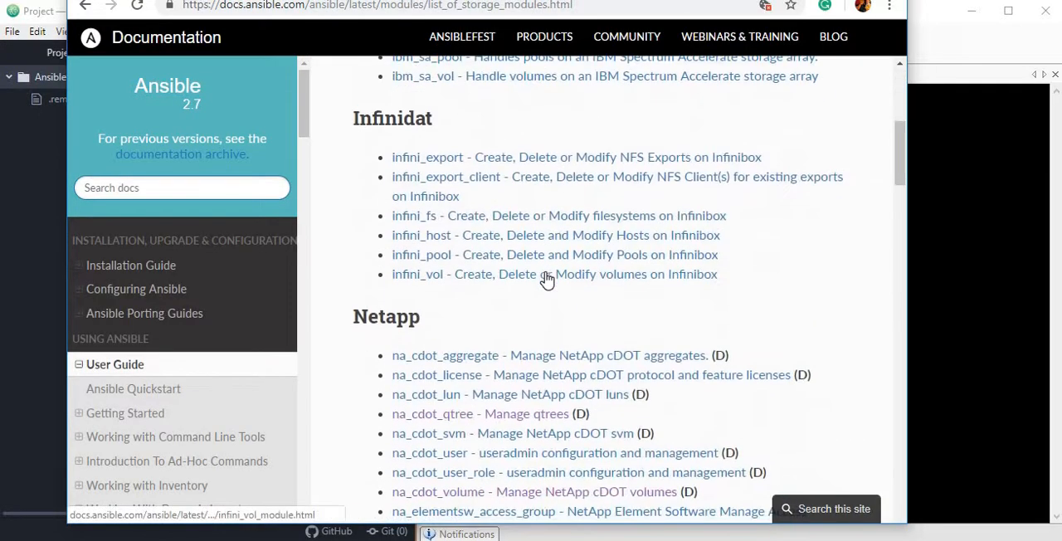
scroll(down, 3)
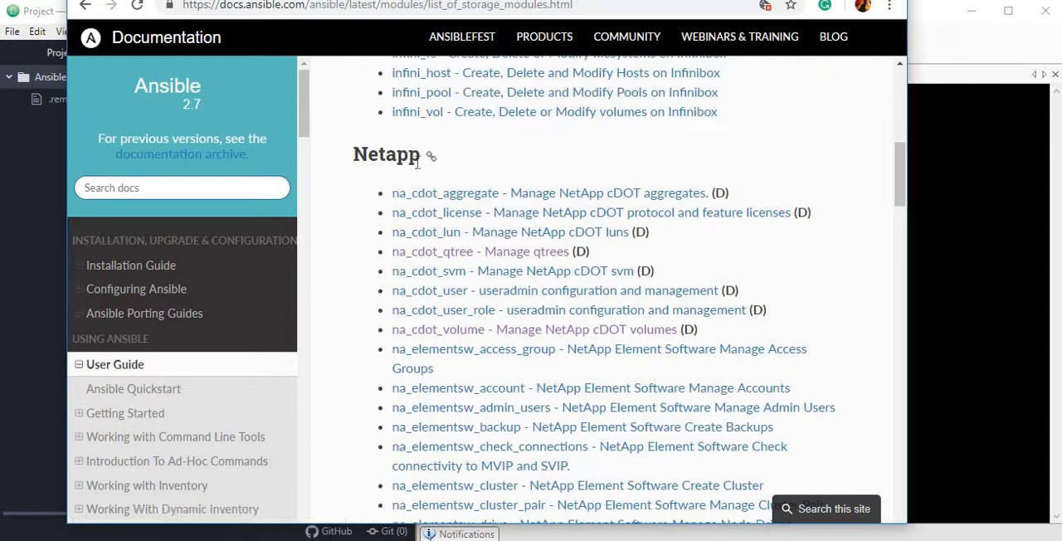
mouse_move(537, 177)
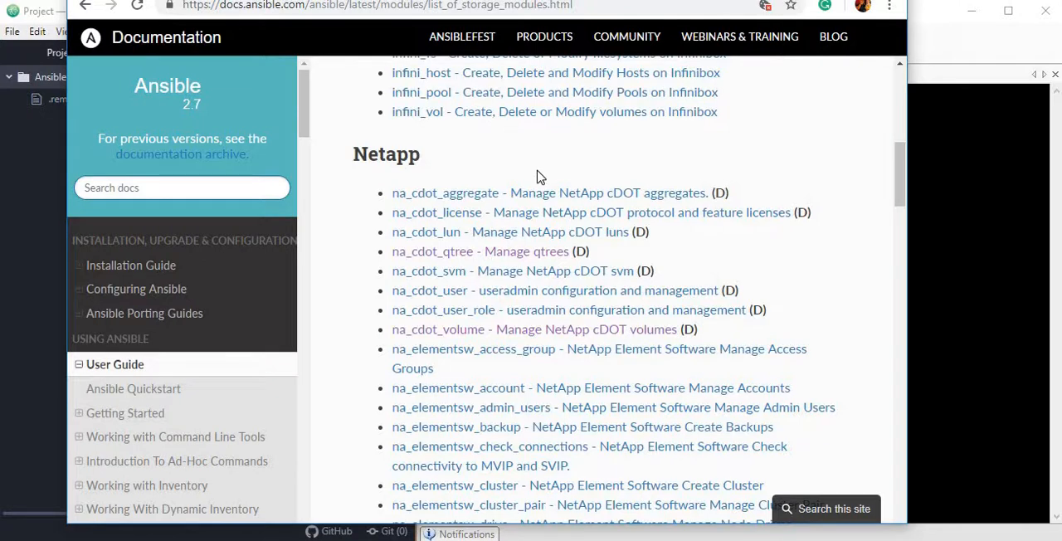
mouse_move(615, 272)
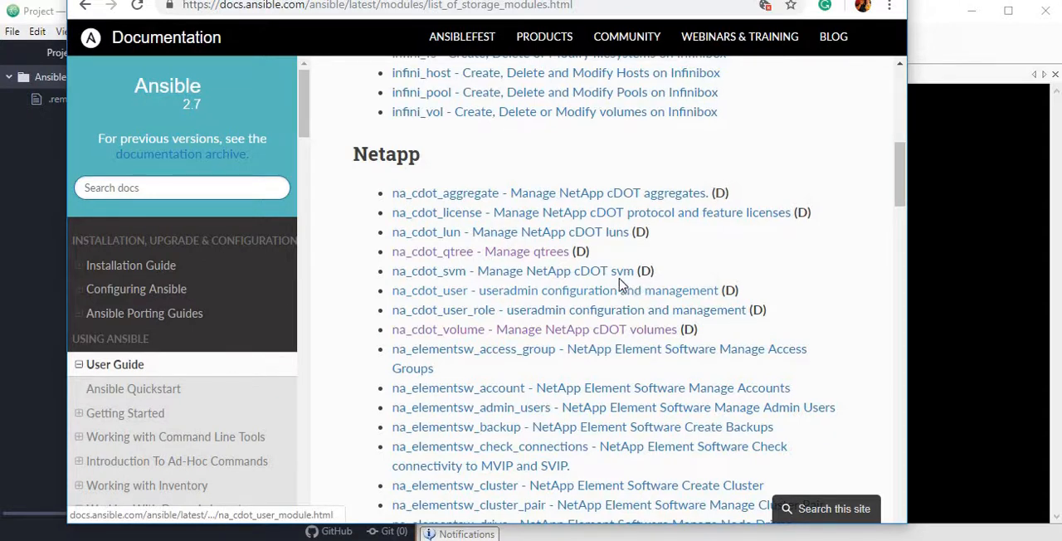
mouse_move(506, 255)
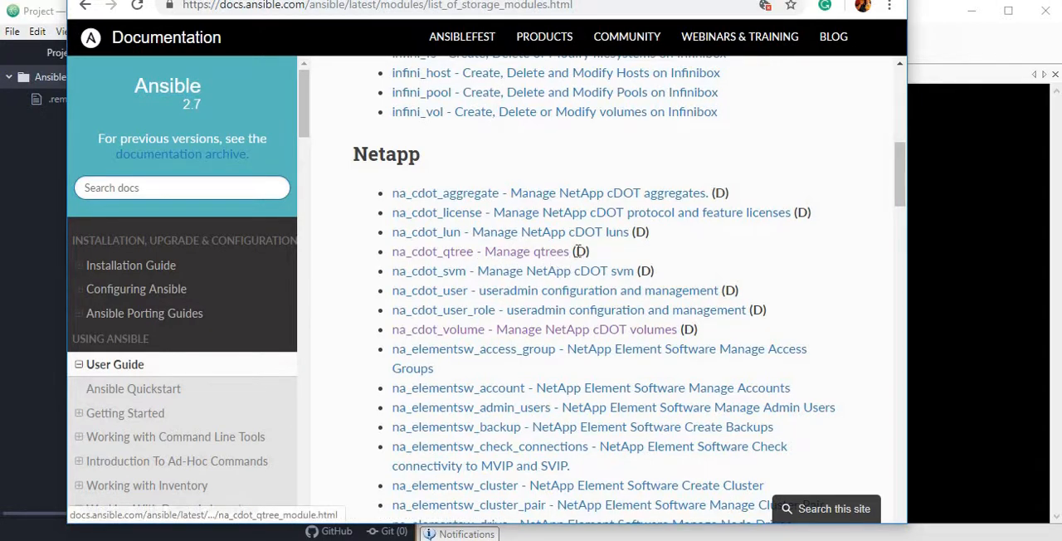
mouse_move(562, 257)
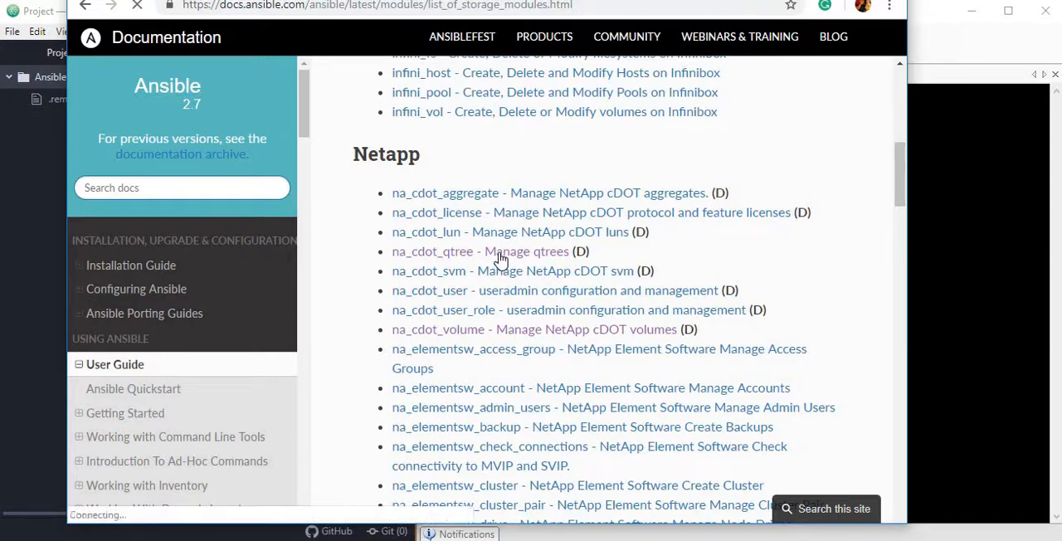
click(432, 251)
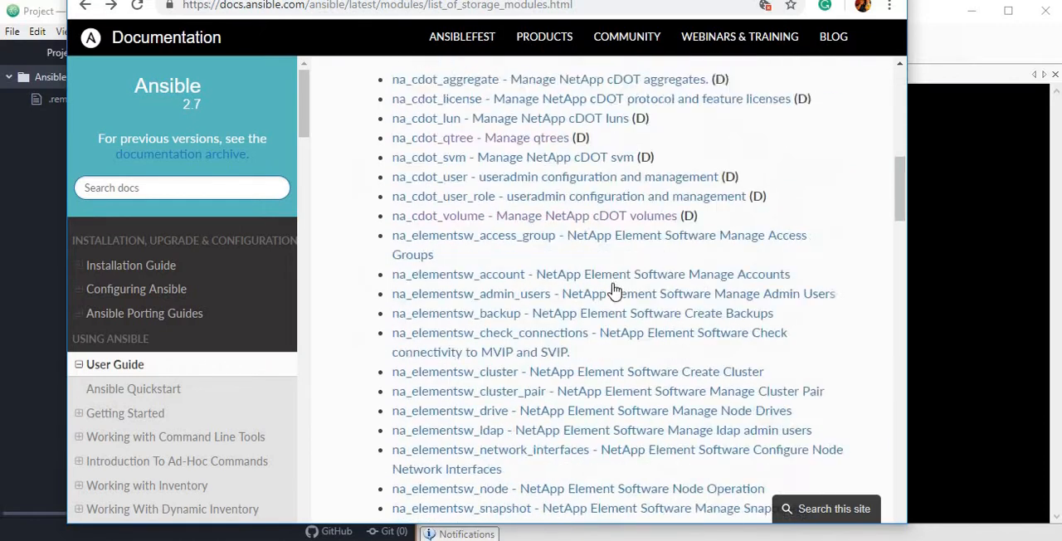
scroll(down, 3)
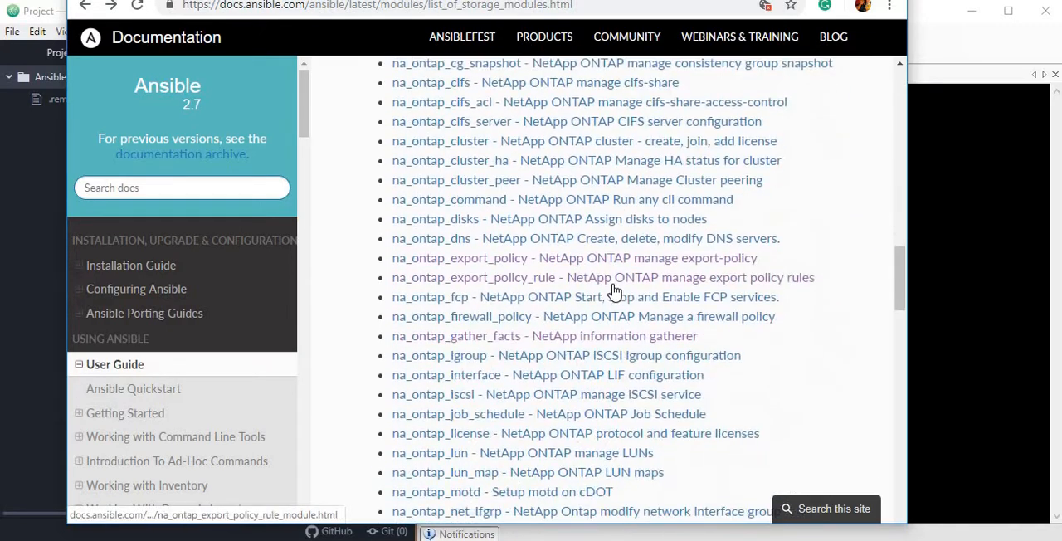
scroll(down, 3)
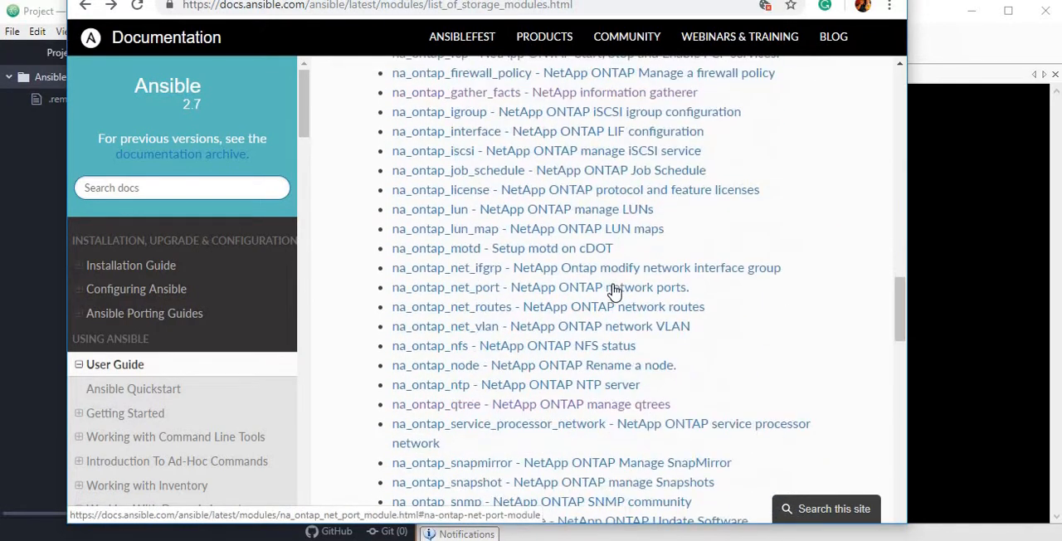
scroll(down, 3)
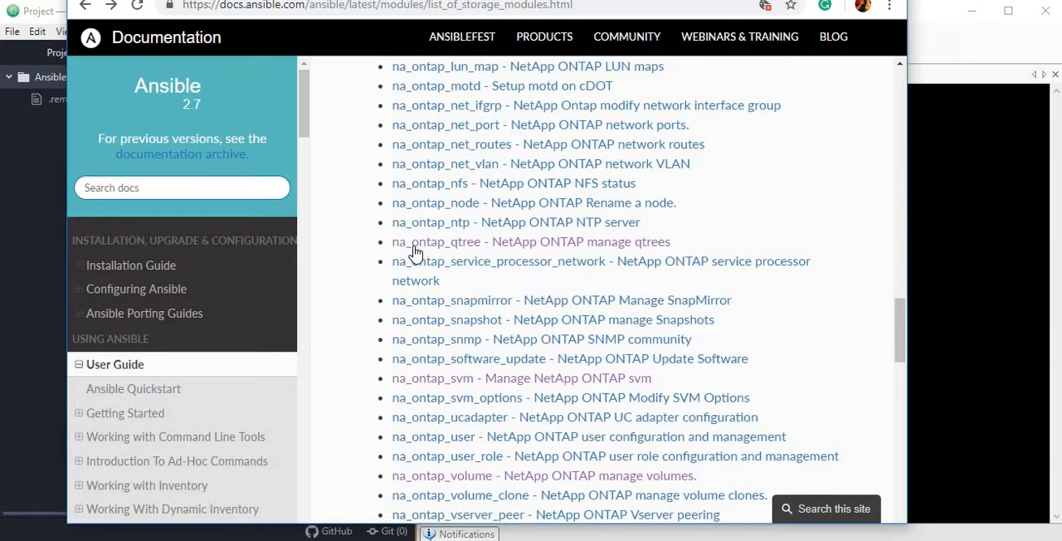
mouse_move(435, 252)
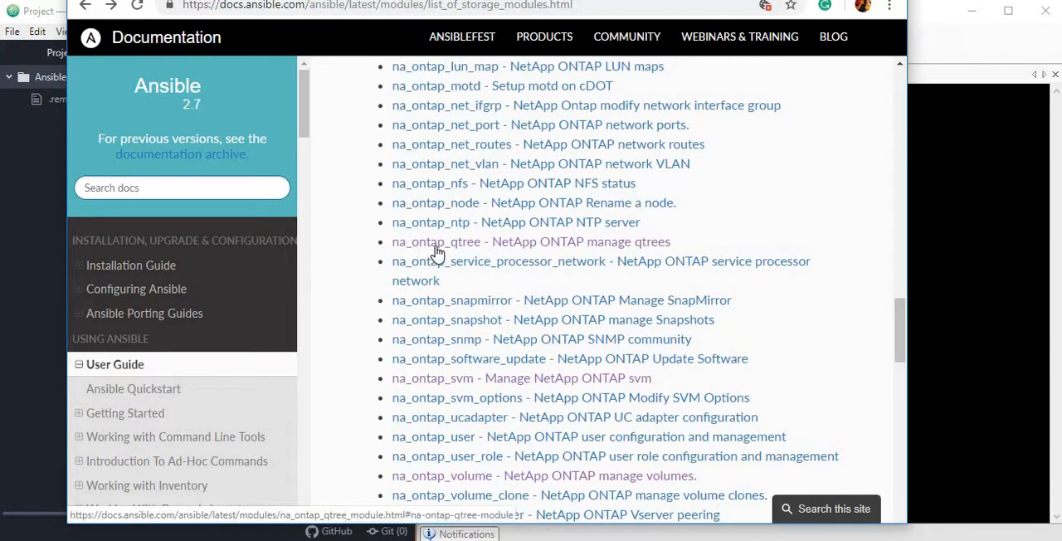
mouse_move(452, 252)
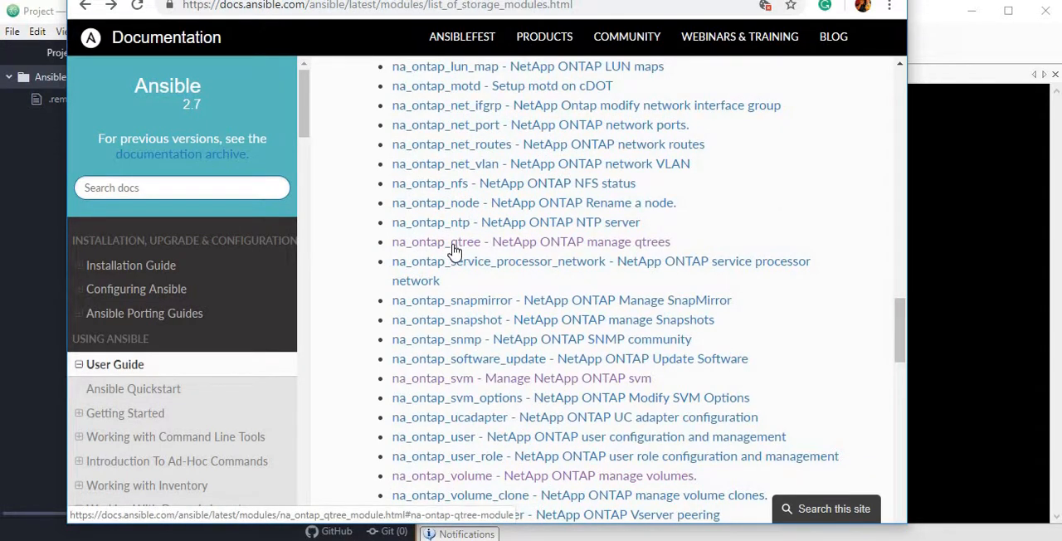
Open the na_ontap_qtree page and read through its parameters, notes and examples
click(435, 241)
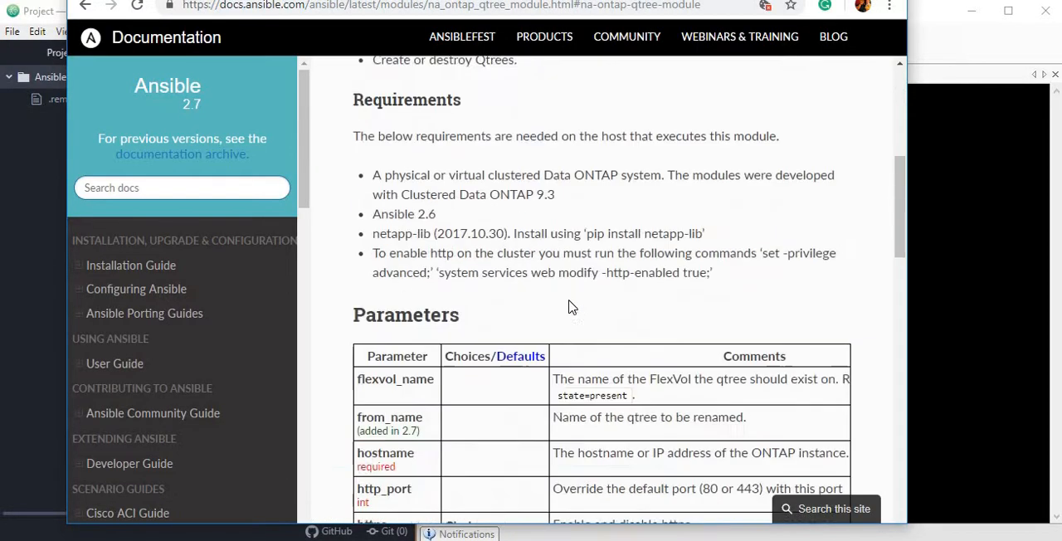
scroll(down, 3)
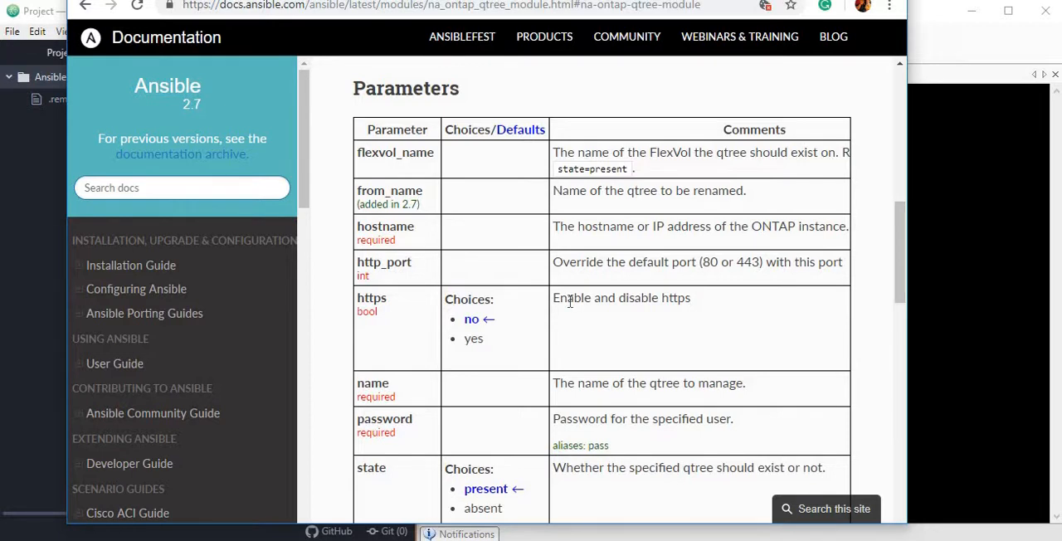
mouse_move(562, 293)
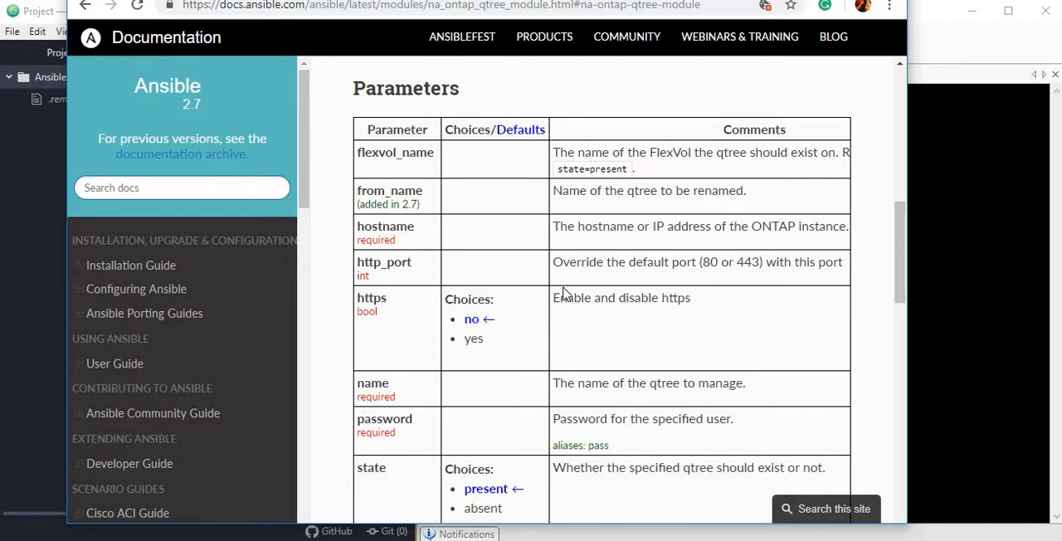
scroll(down, 3)
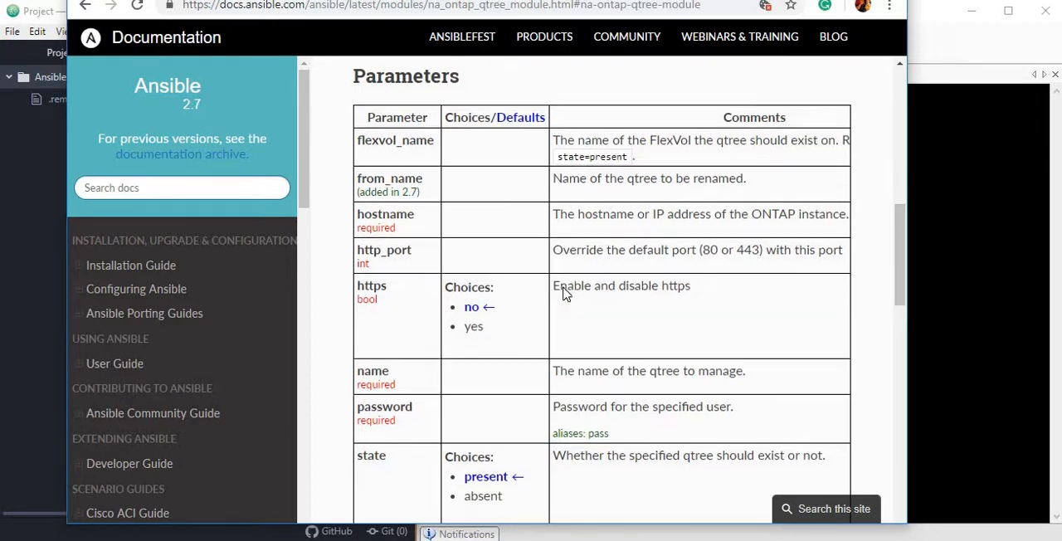
scroll(down, 3)
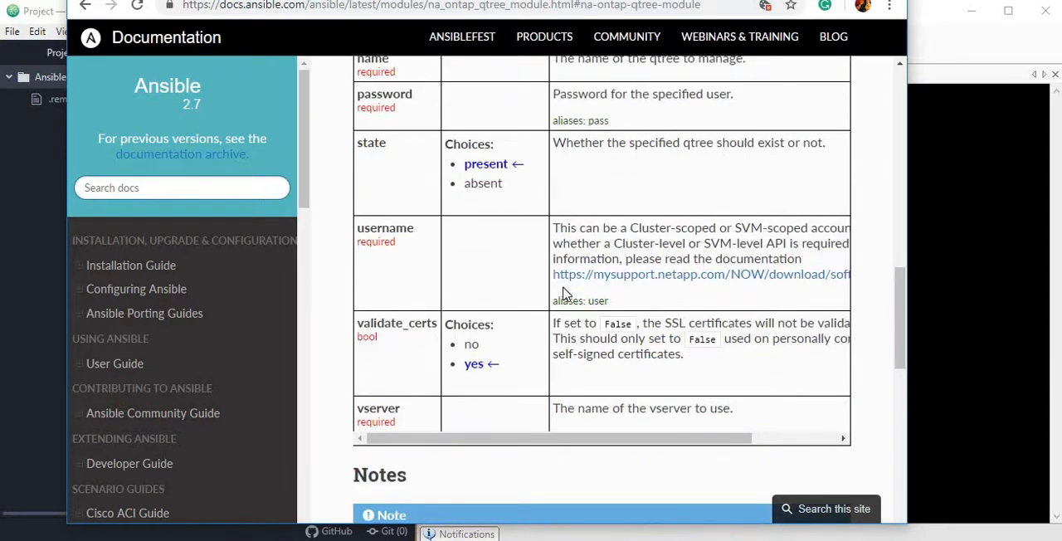
scroll(up, 3)
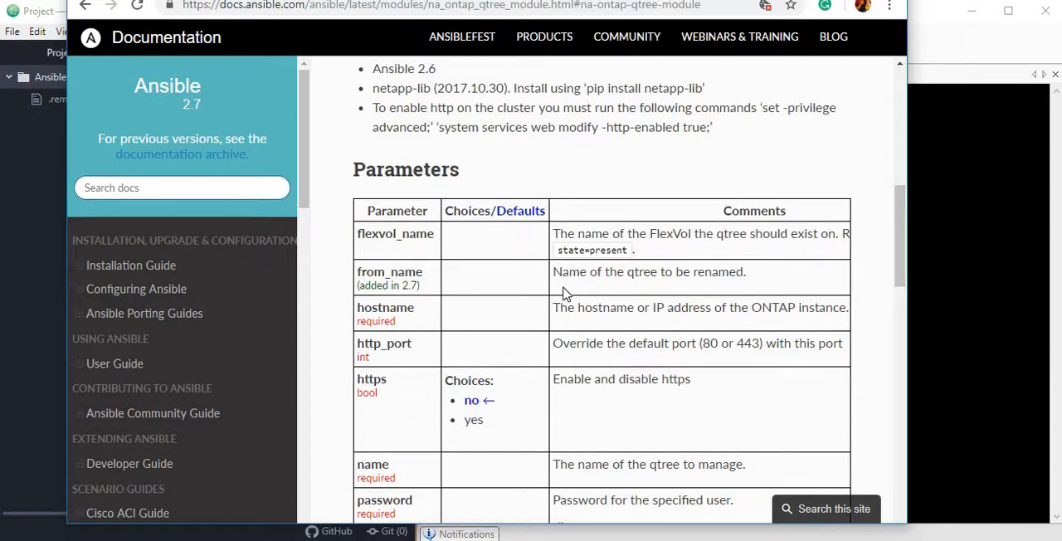
scroll(down, 3)
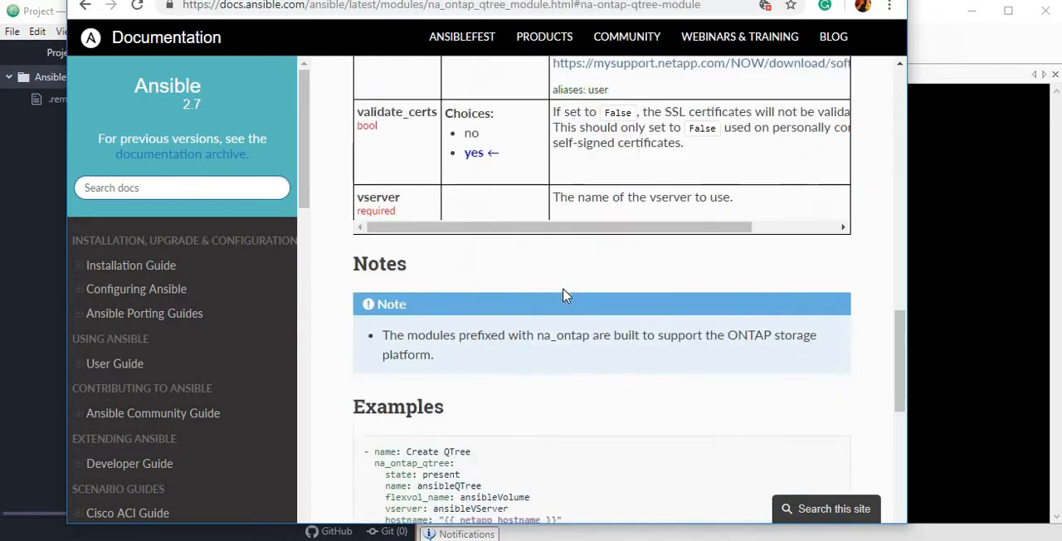
scroll(down, 3)
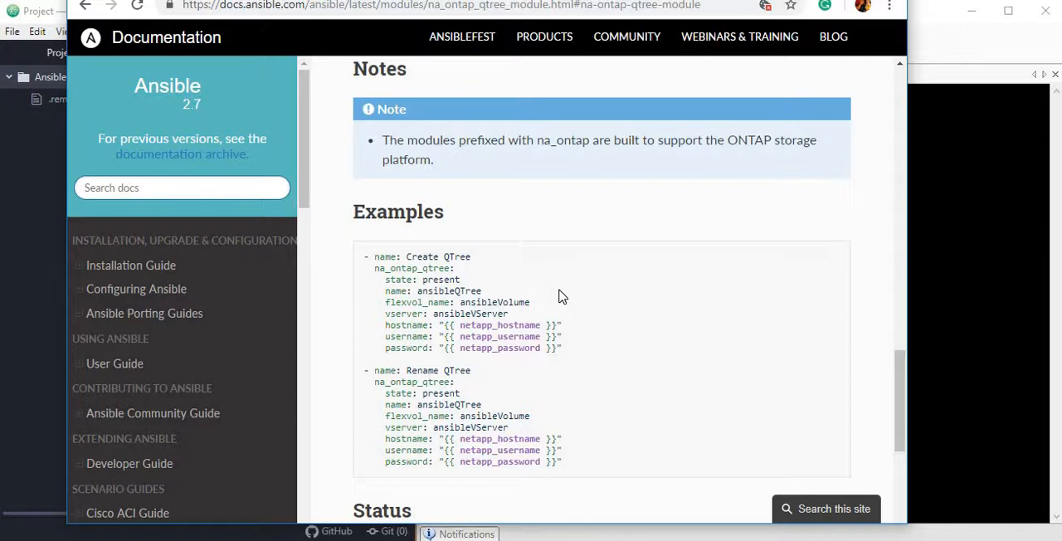
mouse_move(558, 293)
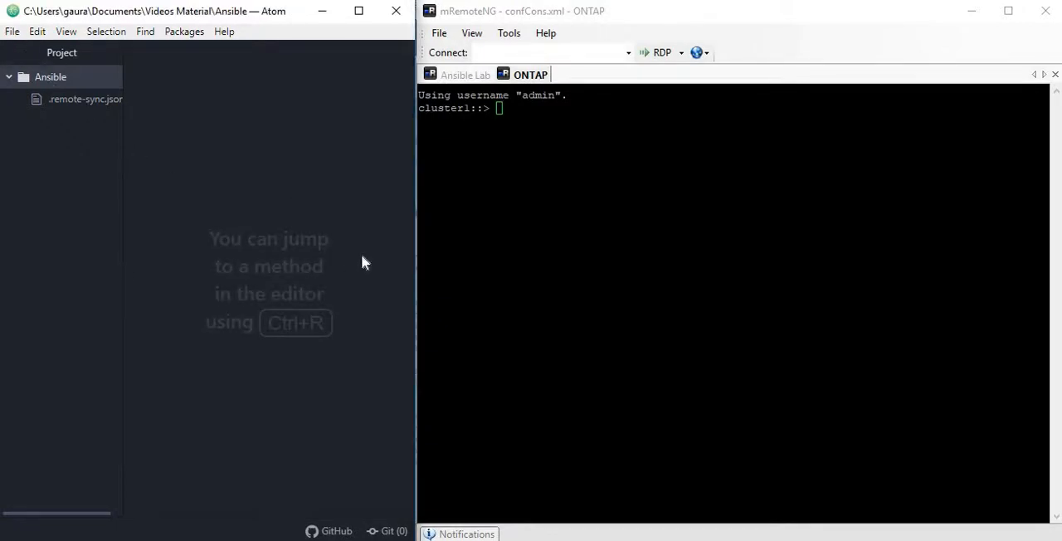
mouse_move(361, 253)
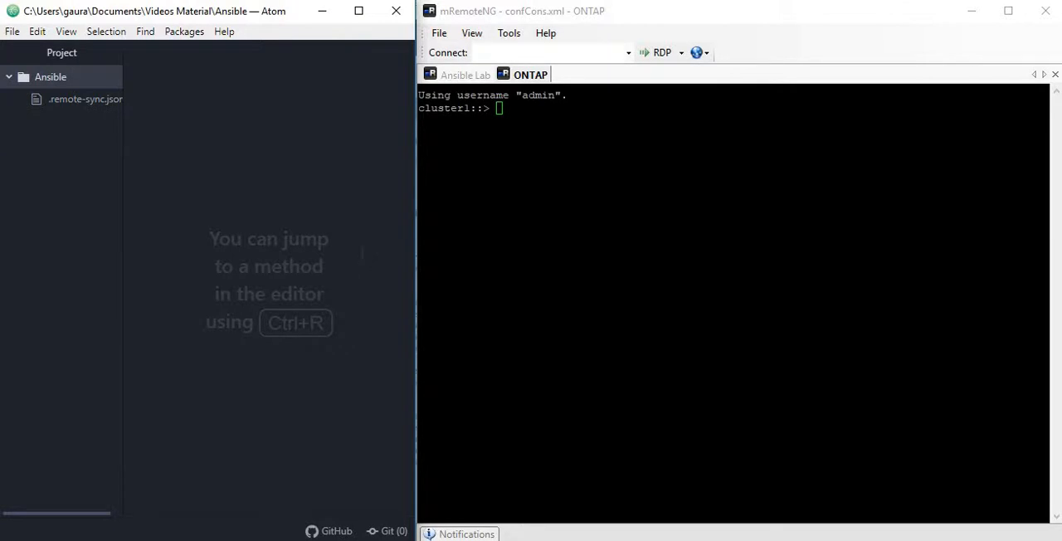
Save the untitled buffer as qtree.yaml in the Ansible folder
click(11, 31)
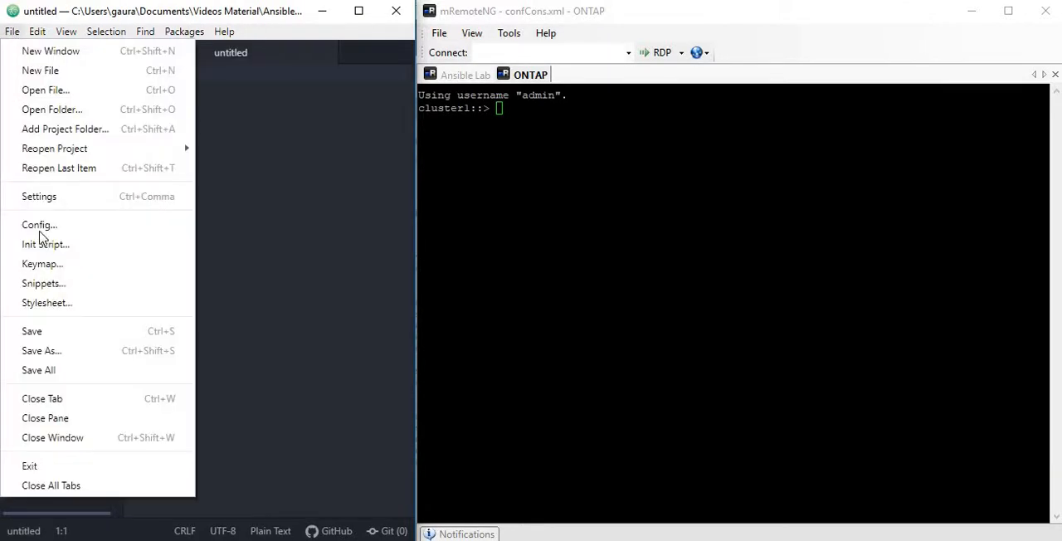
click(41, 350)
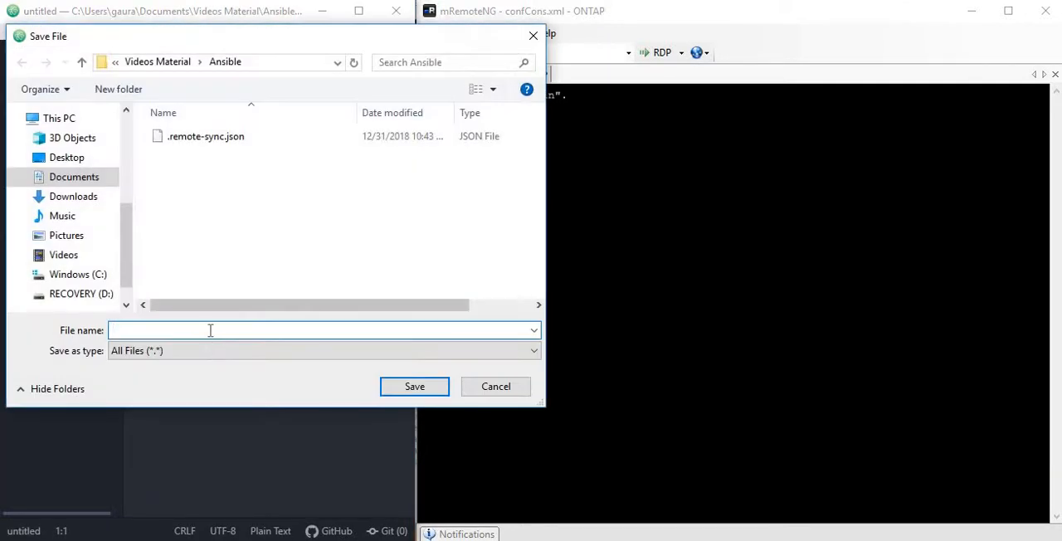
text(q)
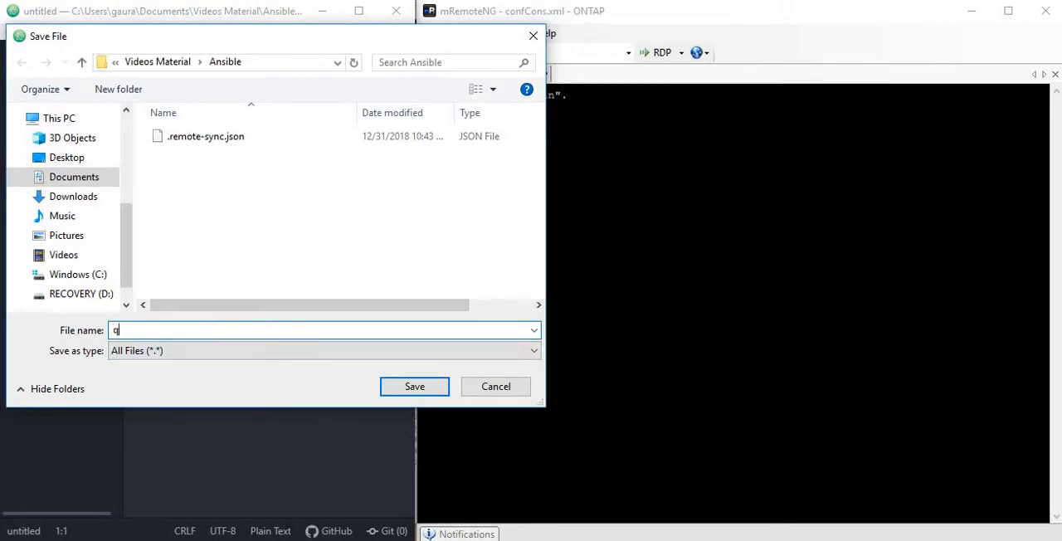
text(tr)
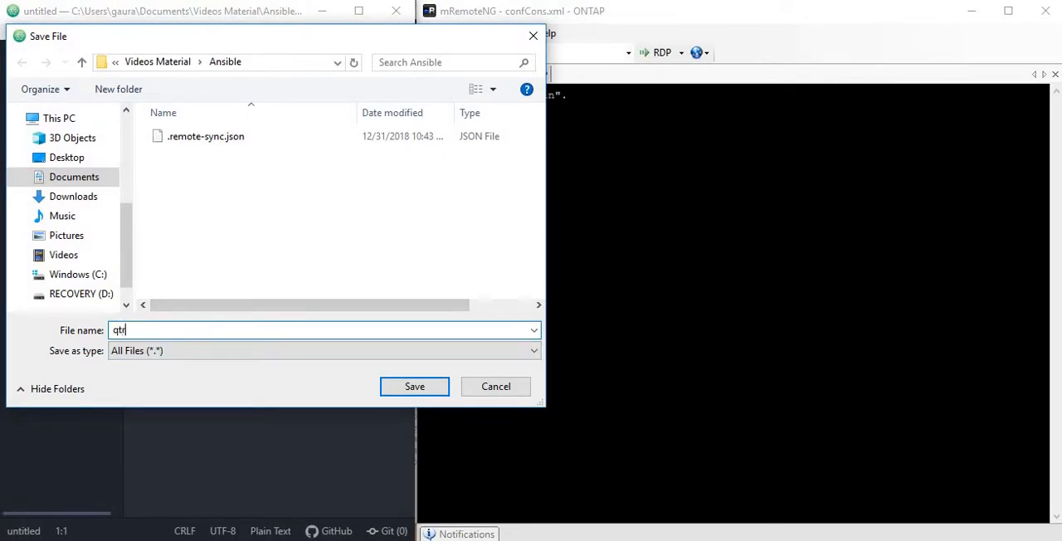
text(ree.yaml)
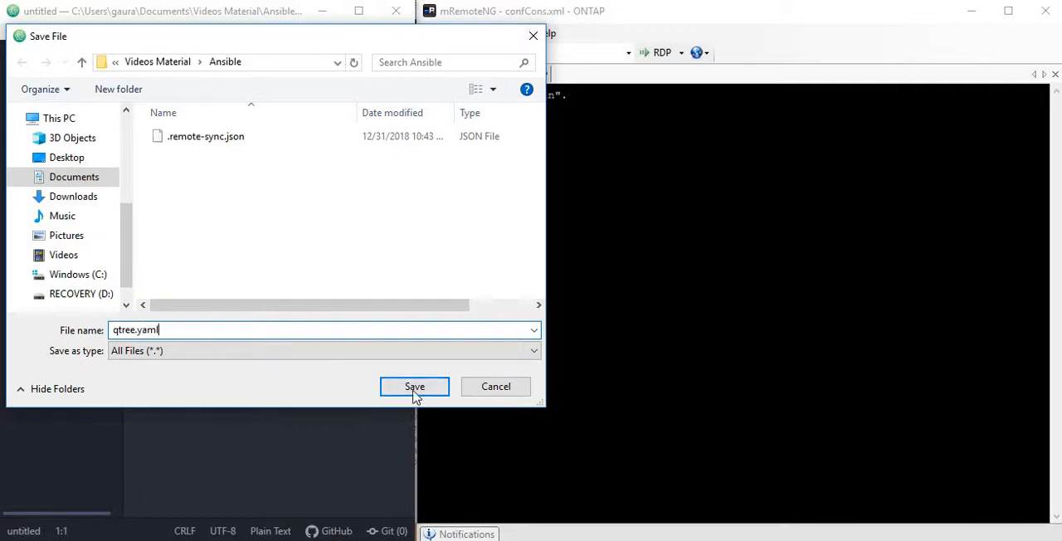
click(414, 386)
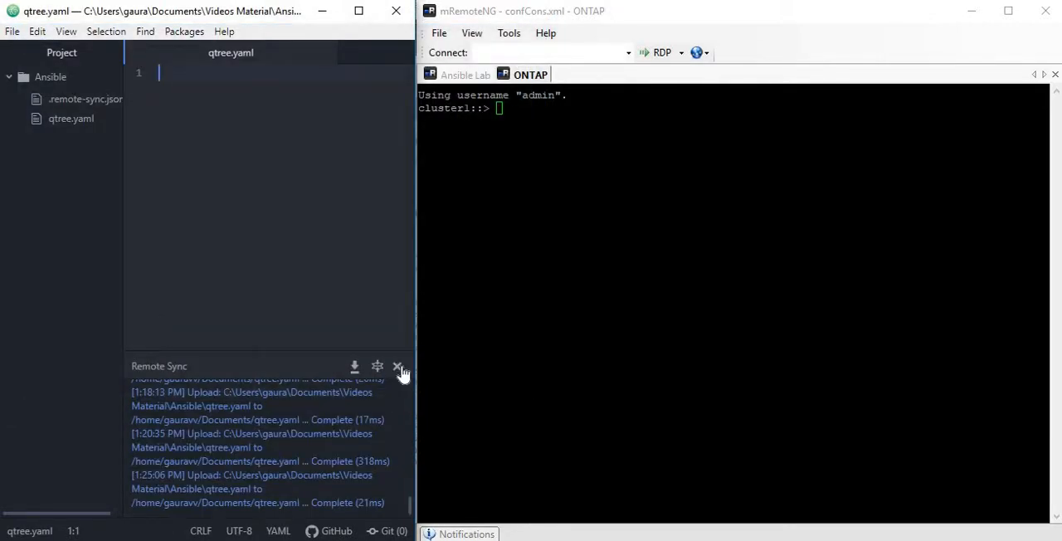
On the ONTAP cluster, disable paging with 'rows 0' and list volumes with 'vol show'
click(399, 367)
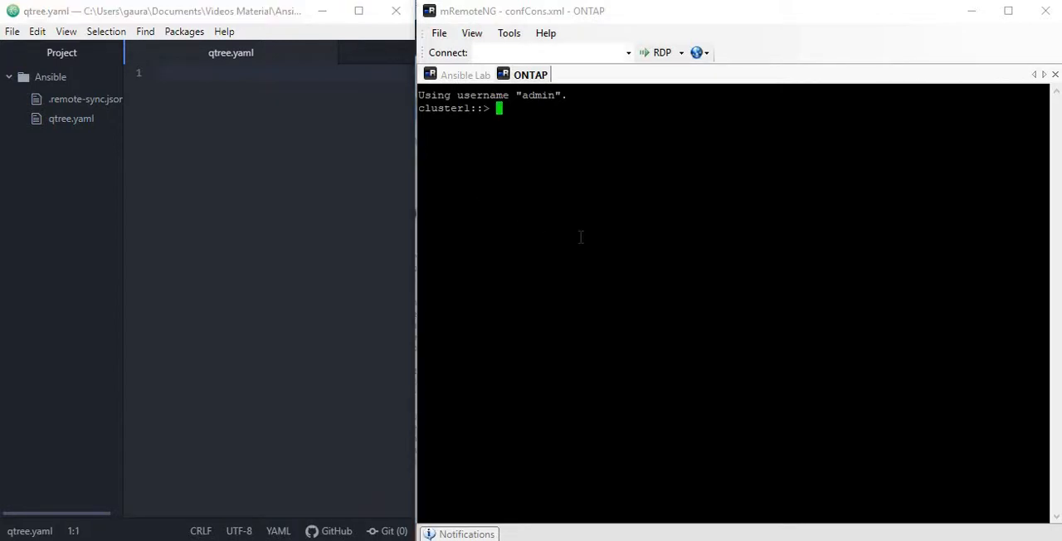
mouse_move(560, 244)
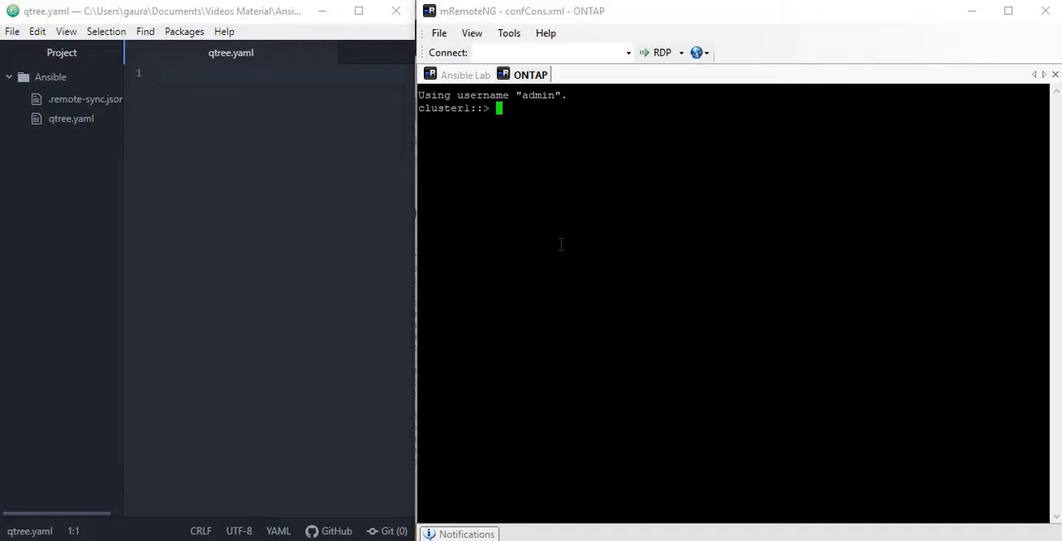
text(rows 0)
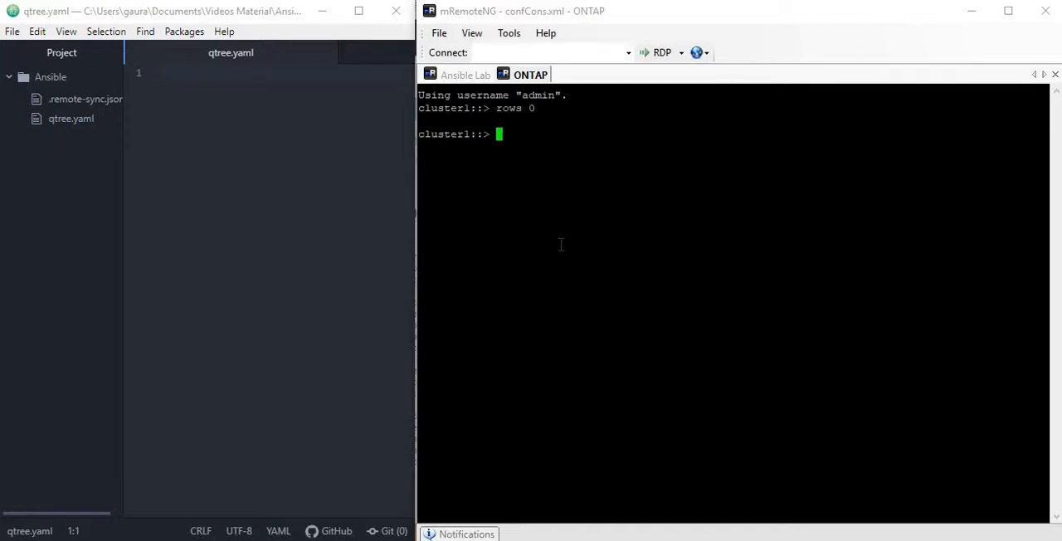
text(vol show)
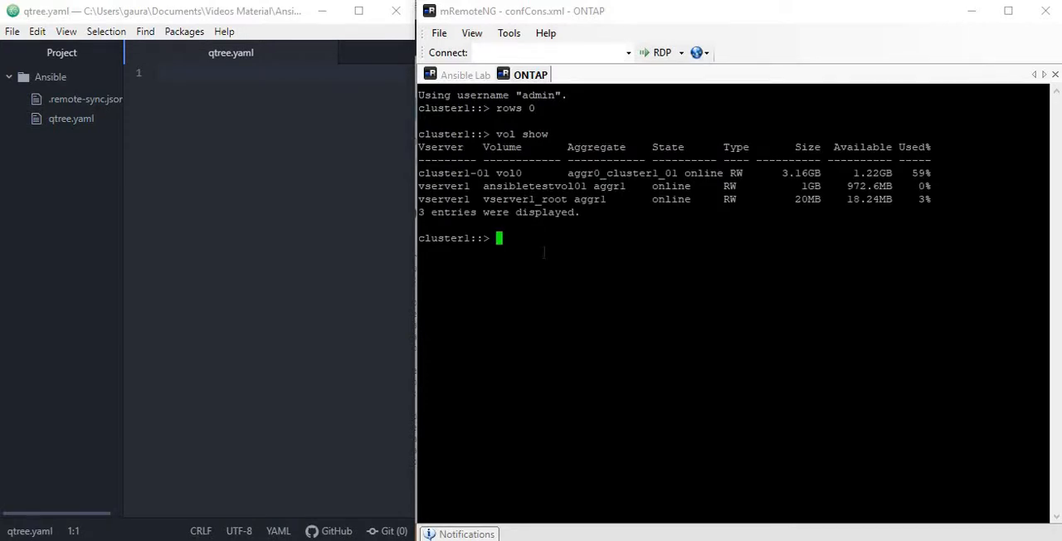
double_click(534, 186)
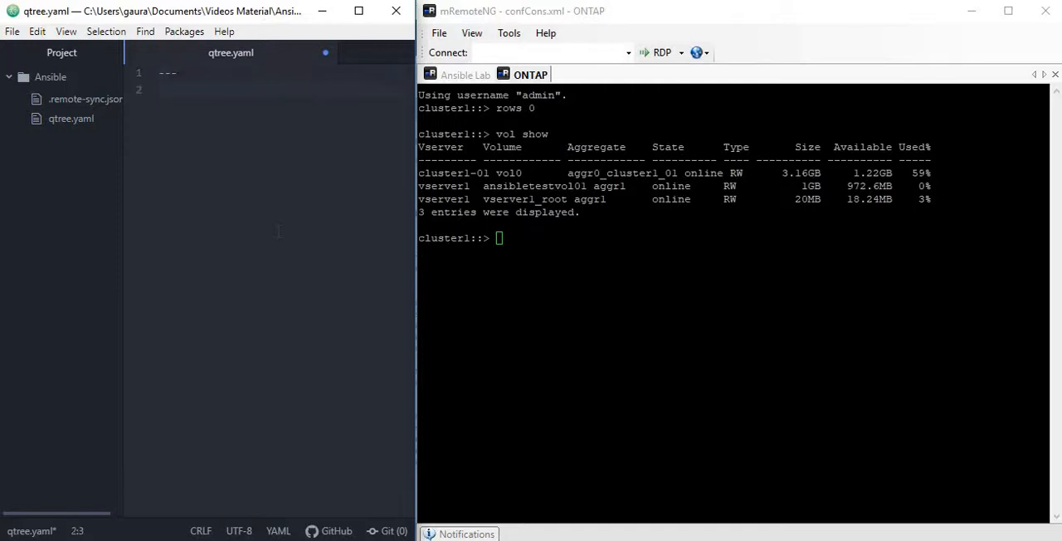
Write the play header '- hostname: localhost' and 'name: Qtree Action' with a tasks key
text(-)
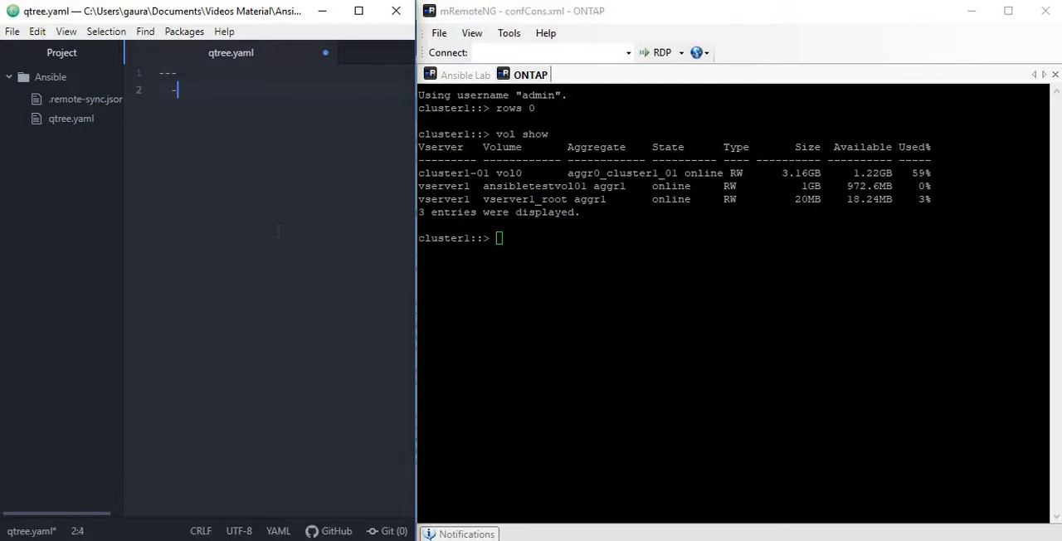
text(hostna)
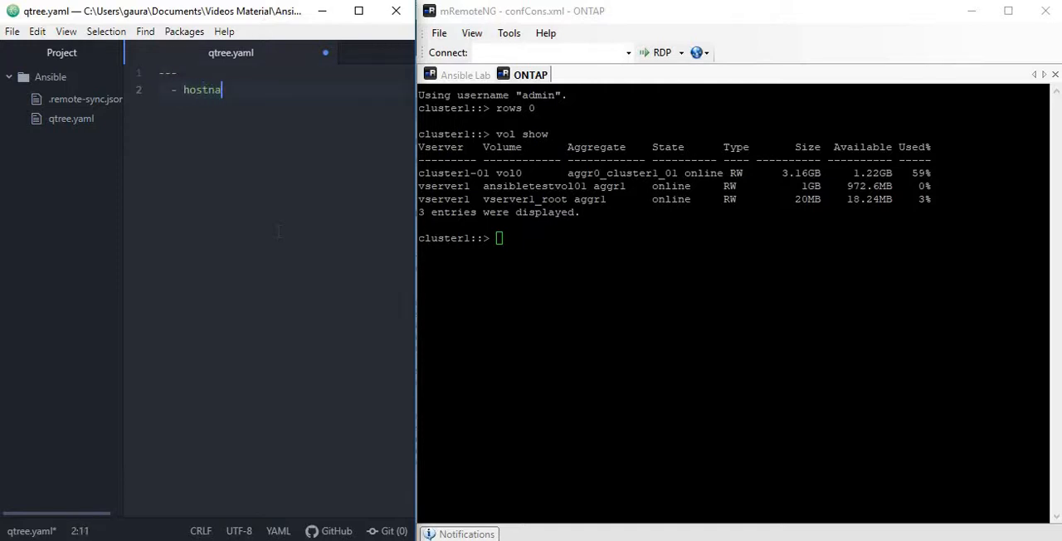
text(me: loca)
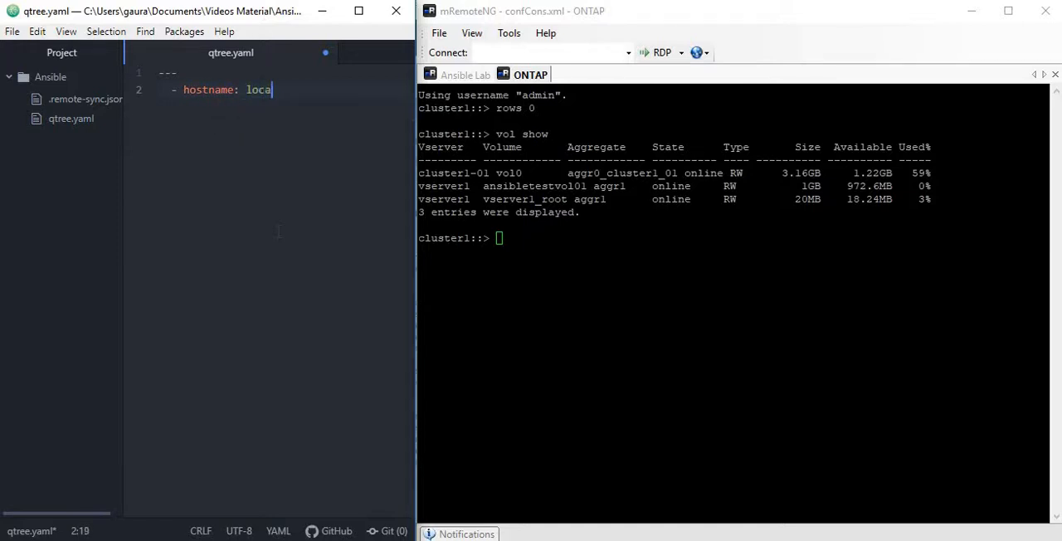
text(lhost)
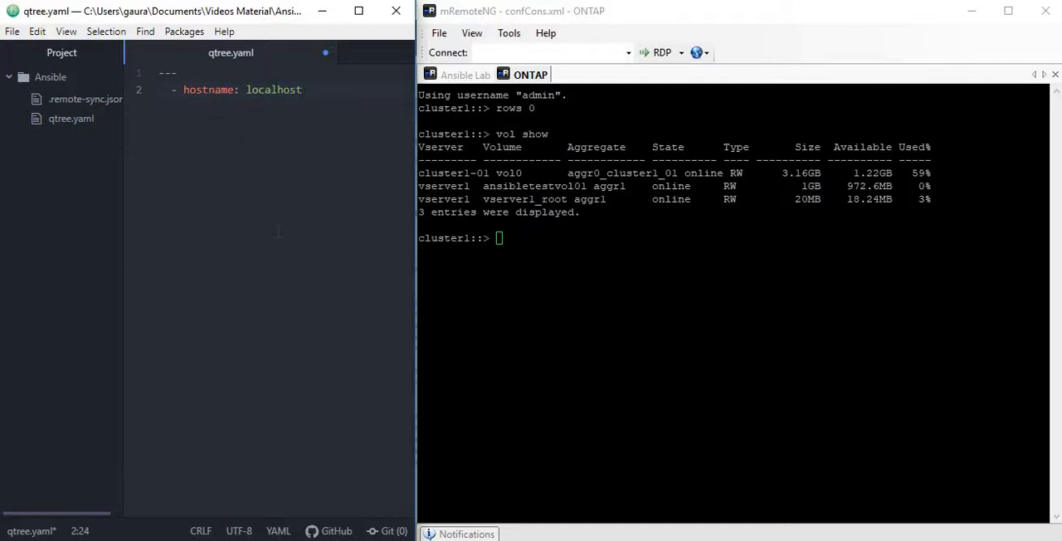
key(Enter)
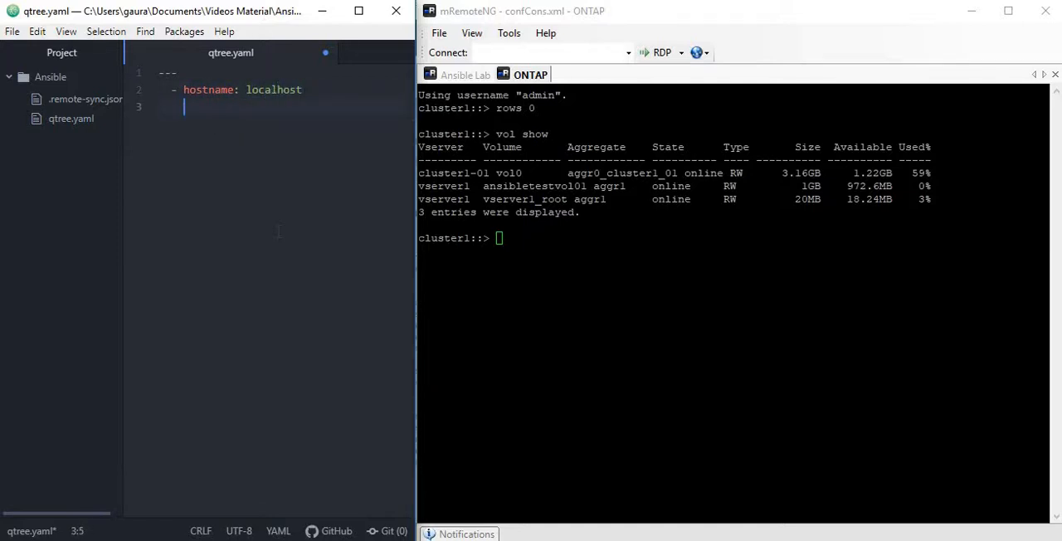
text(name:)
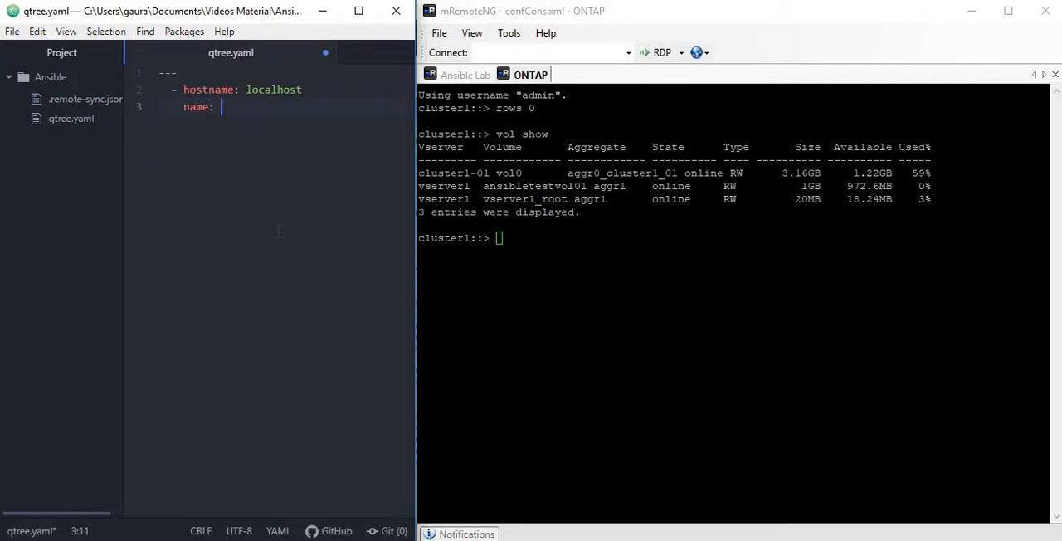
text(Qtree Action)
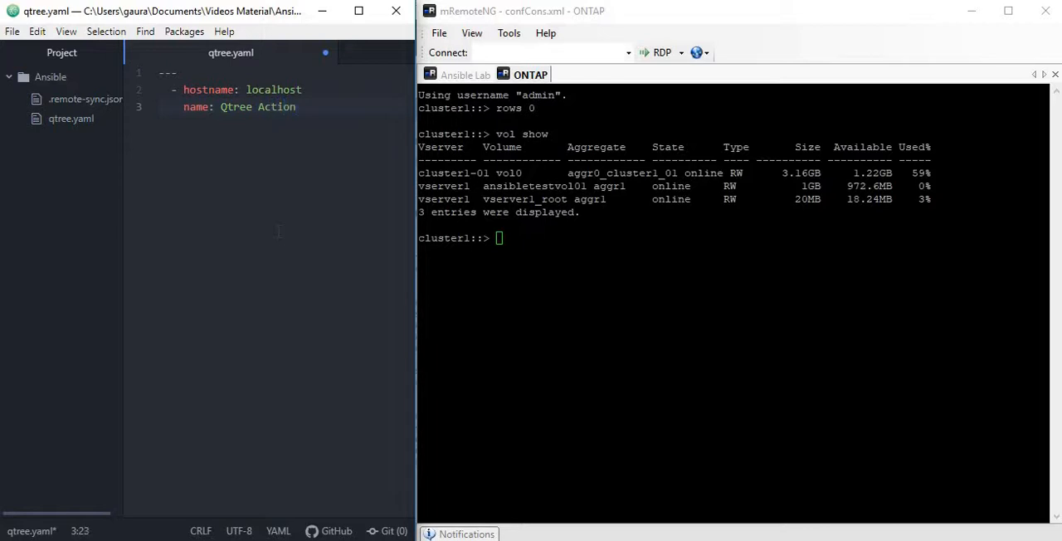
text(t)
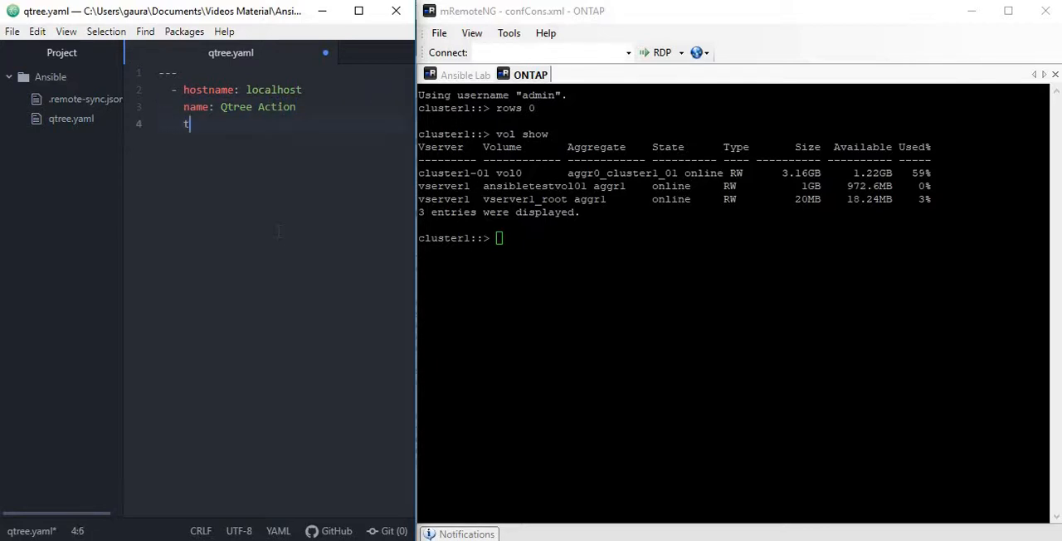
text(asks:)
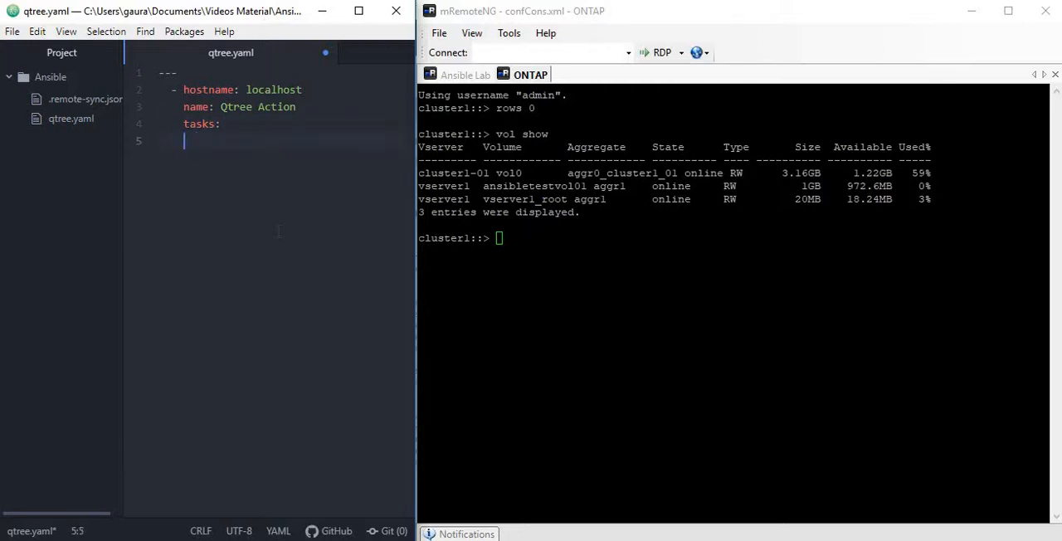
Add a task named 'Create Qtree' to qtree.yaml
text(- n)
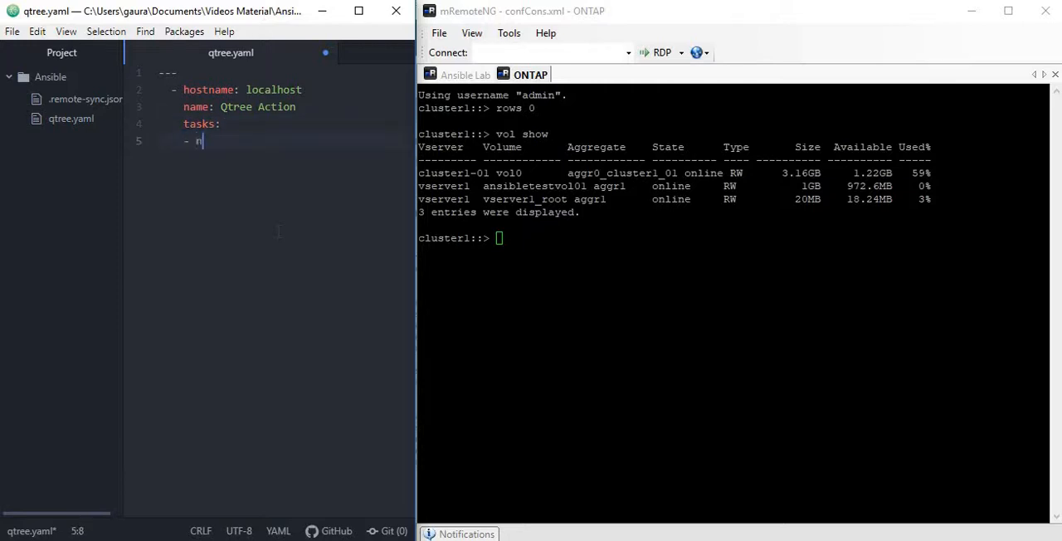
text(ame:)
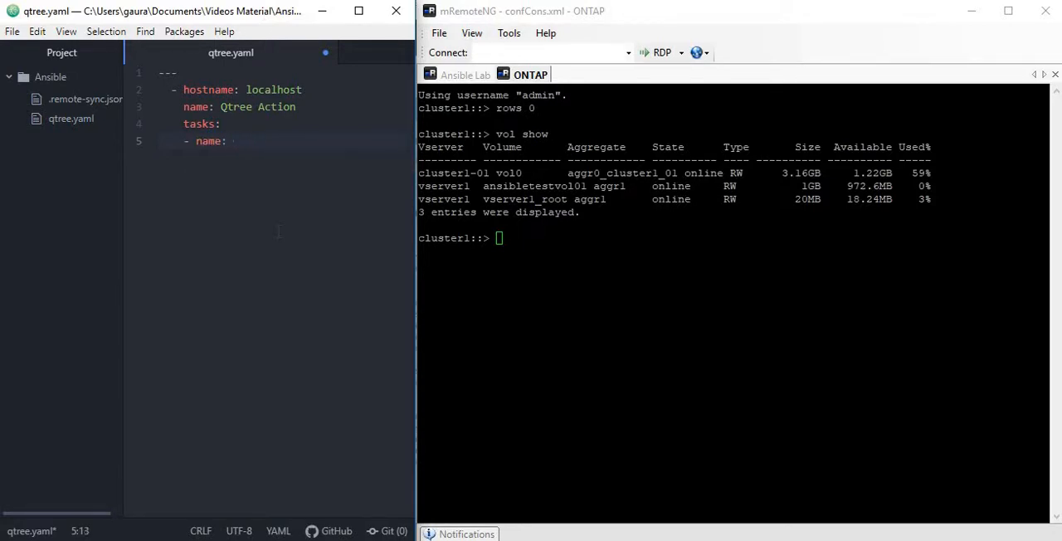
text(Create Q)
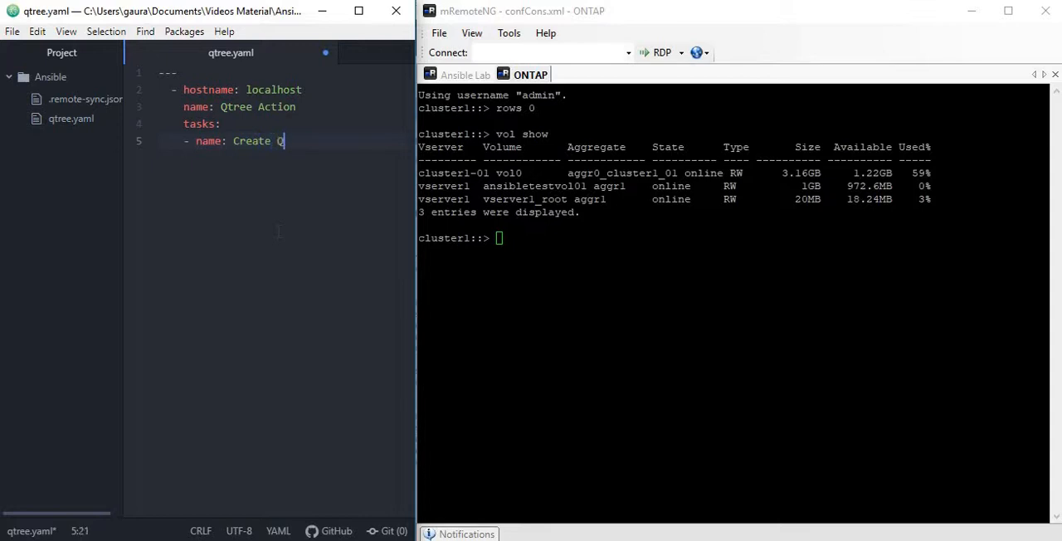
text(tree)
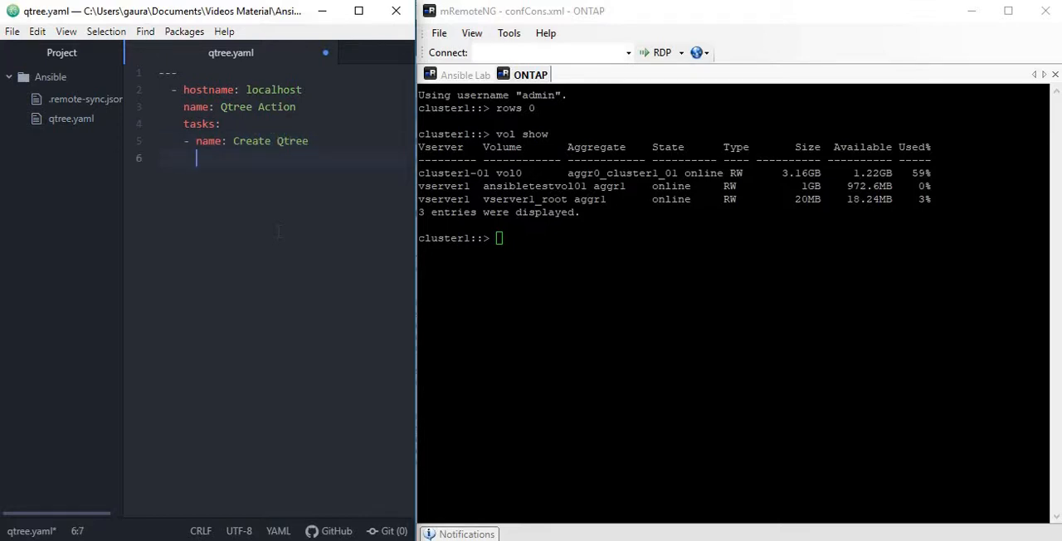
Call the na_ontap_qtree module with 'state: present' and begin its name key
text(na_)
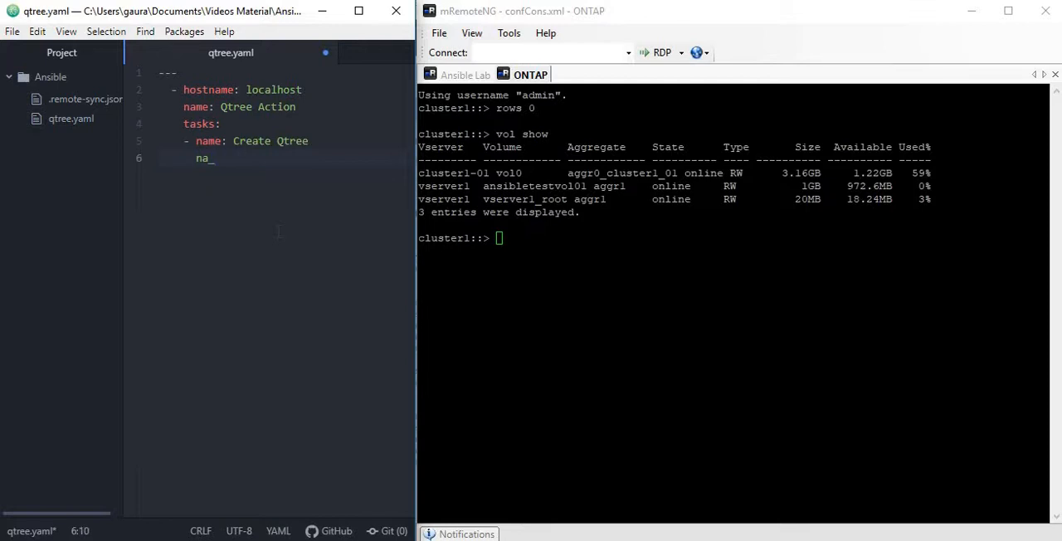
text(ontap)
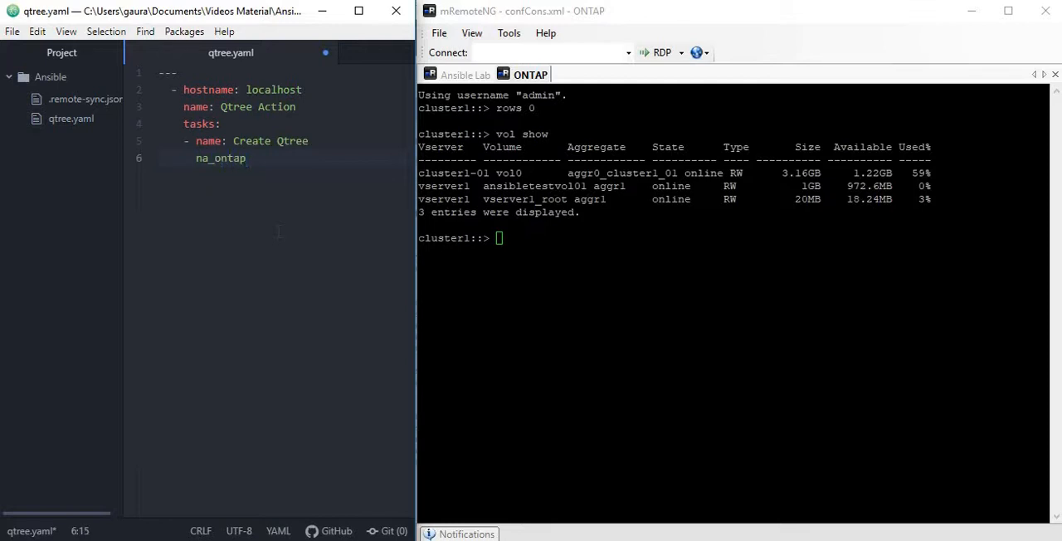
text(_qtree:)
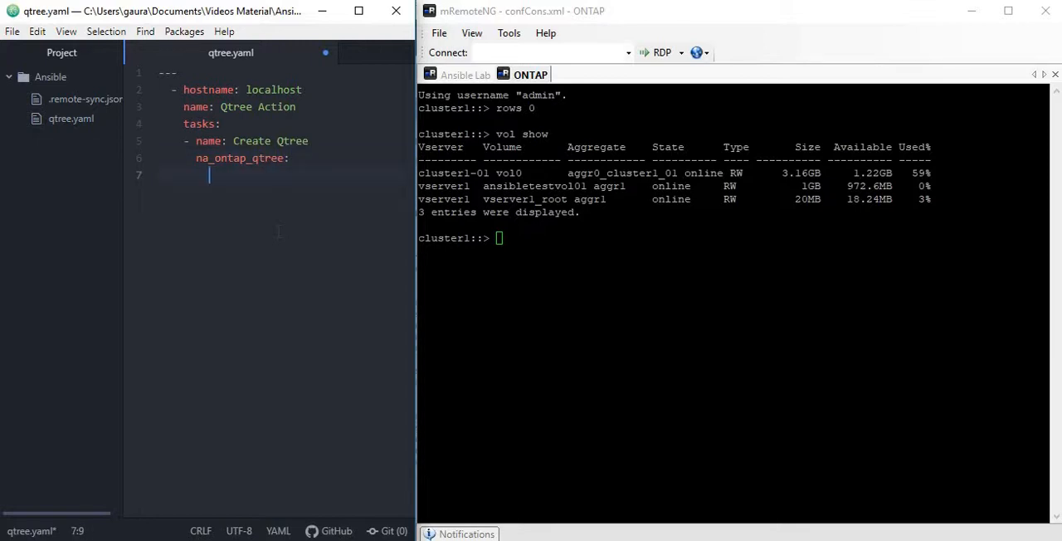
text(star)
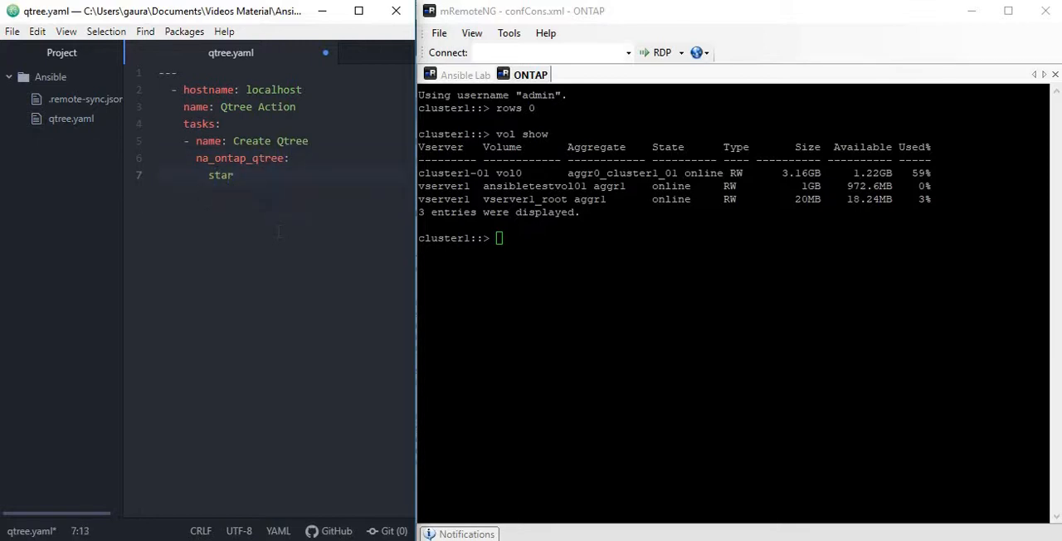
text(state:)
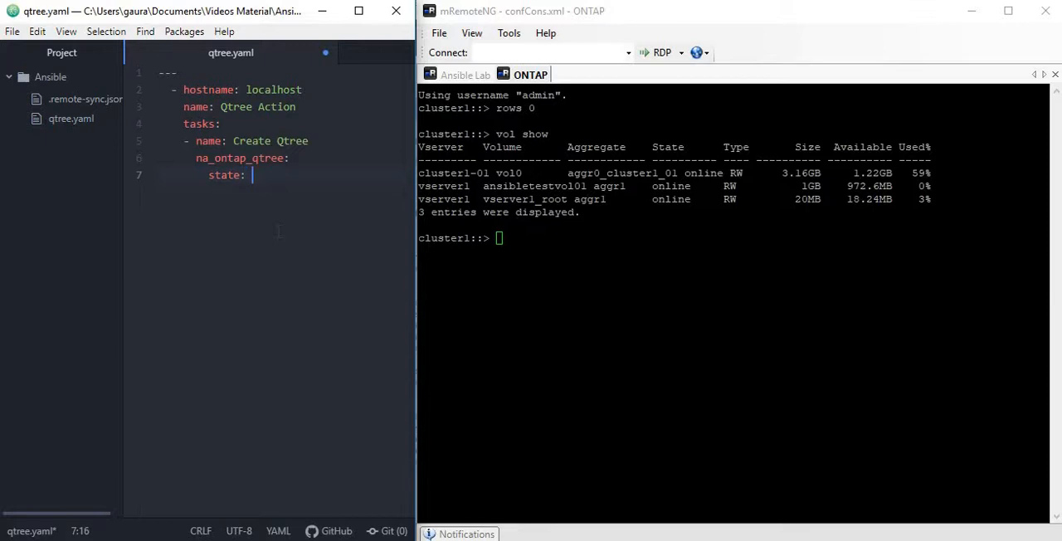
text(present)
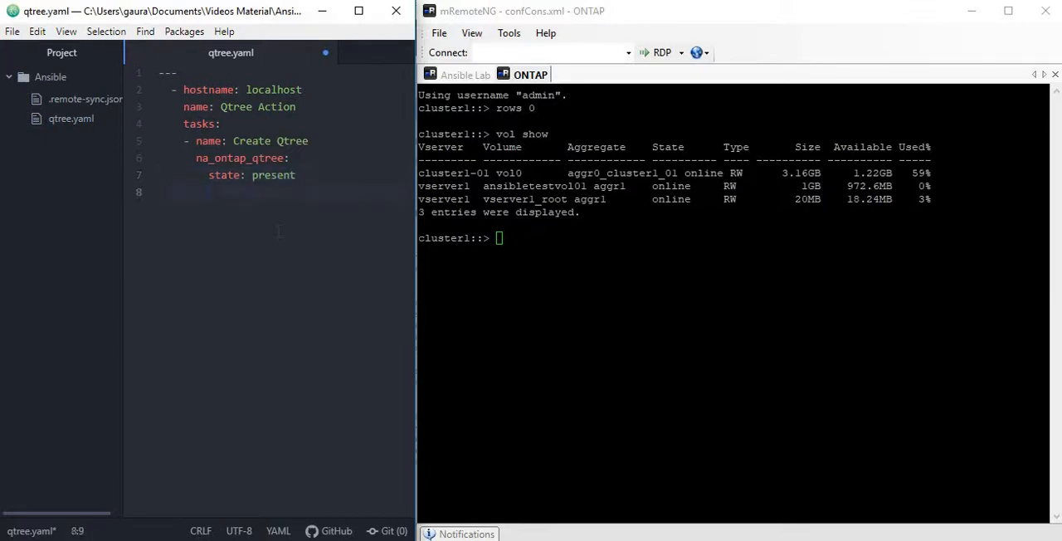
text(nameL)
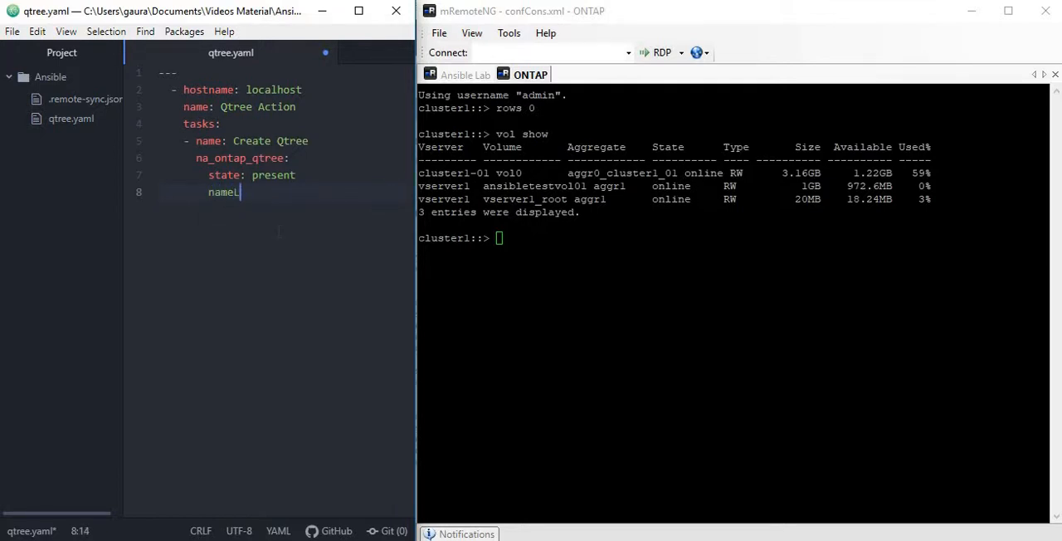
Set name ansibletestqtree01, flexvol_name ansibletestvol01 and vserver vserver1
text(:)
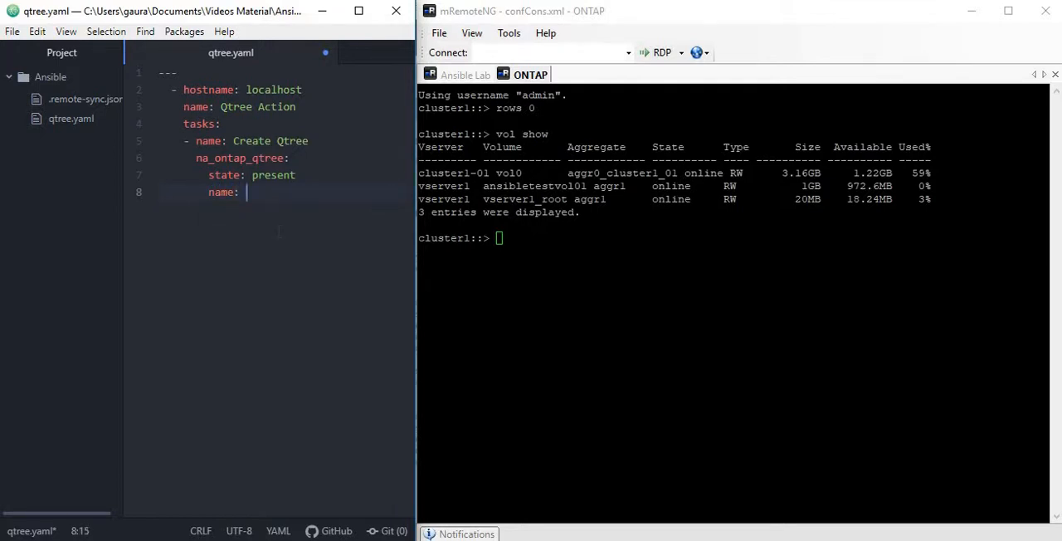
text(ansib)
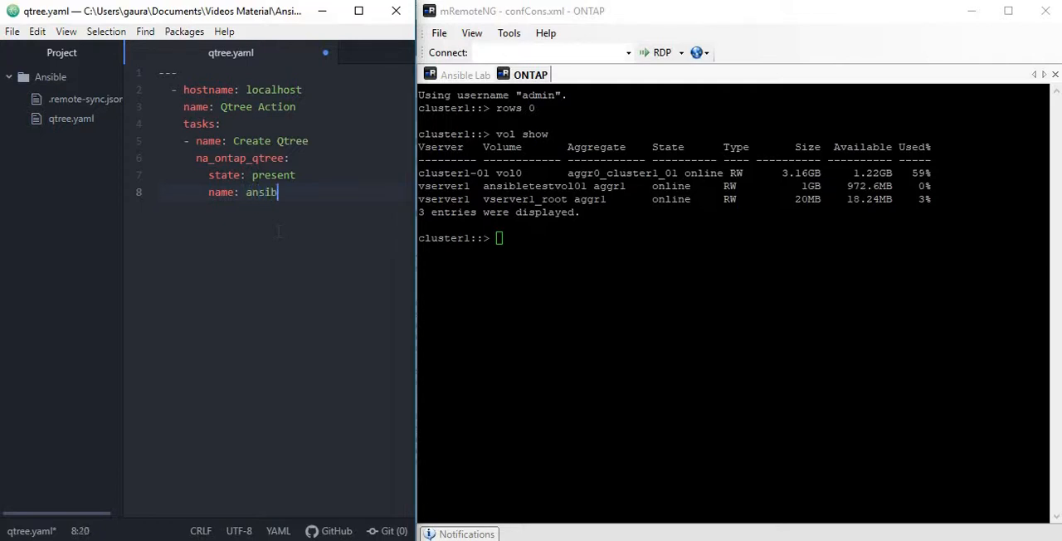
text(letes)
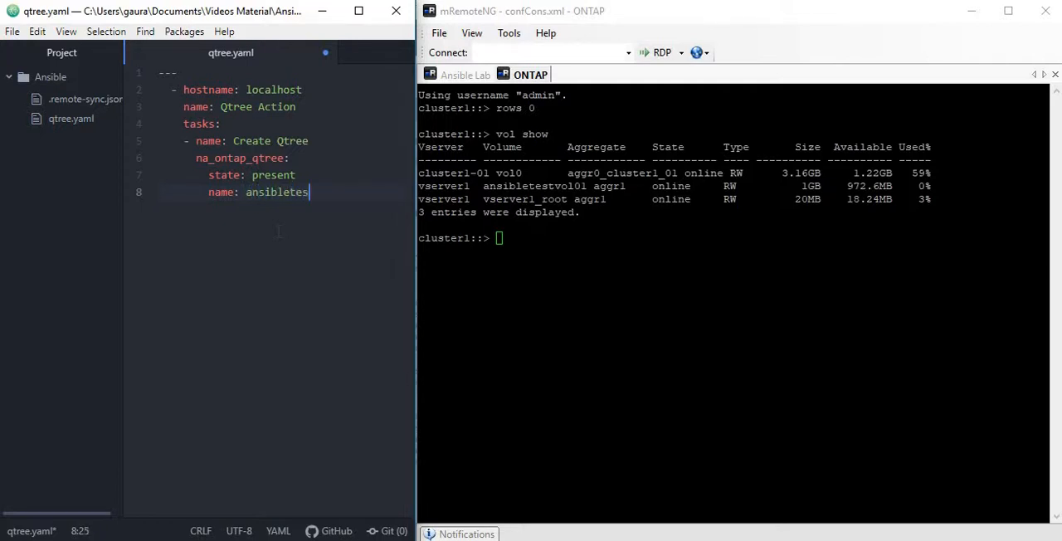
text(tqtree01)
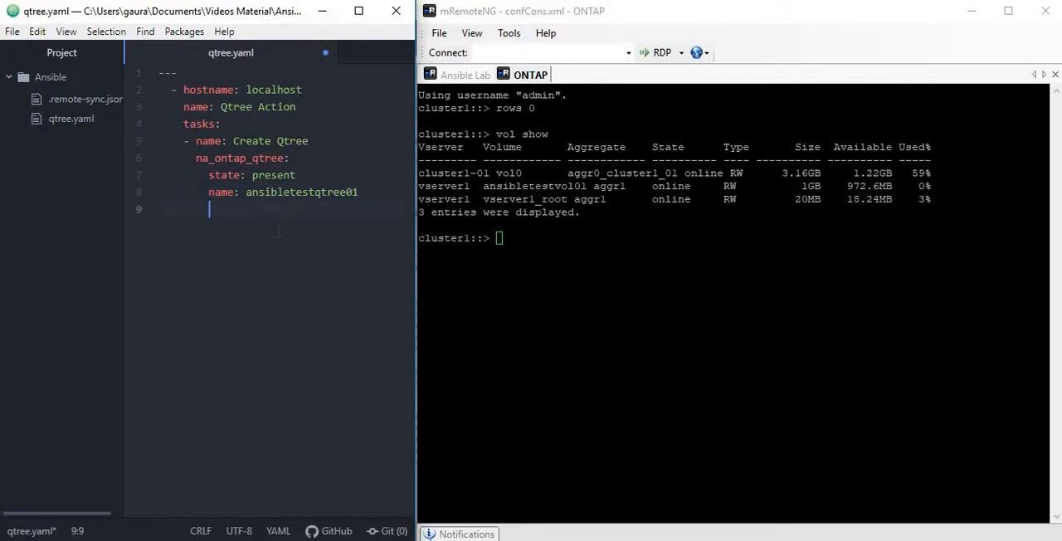
text(flex)
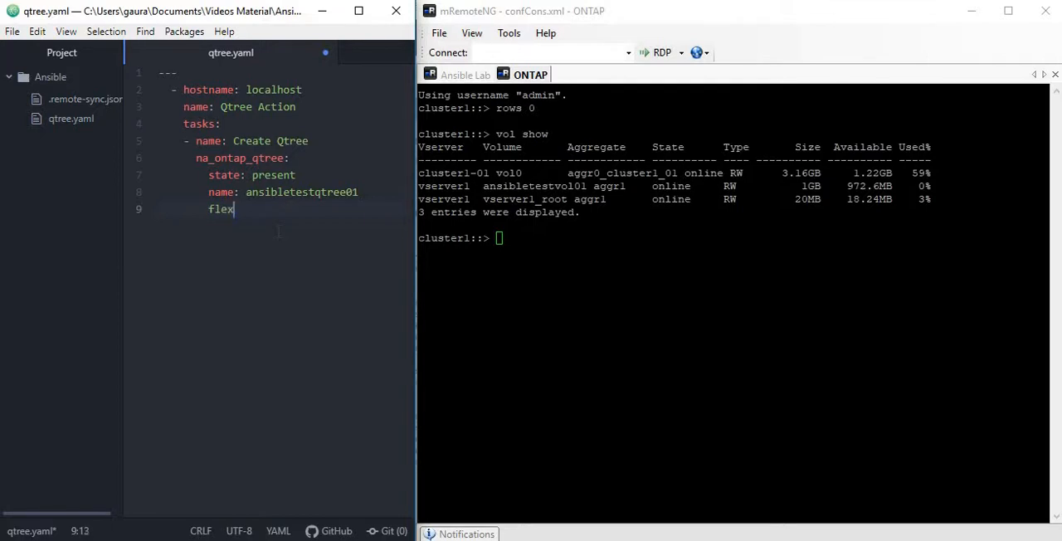
text(vol)
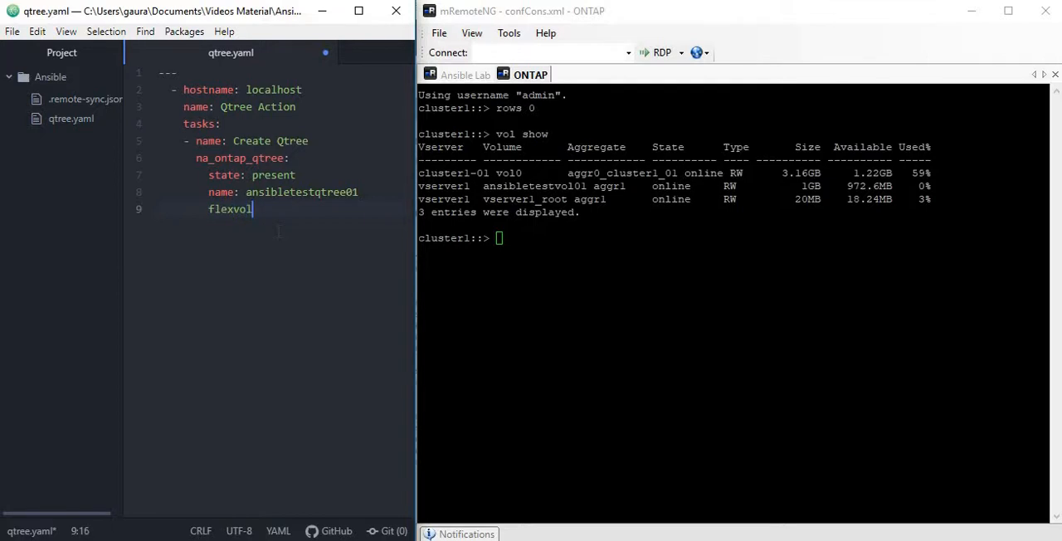
text(_name:)
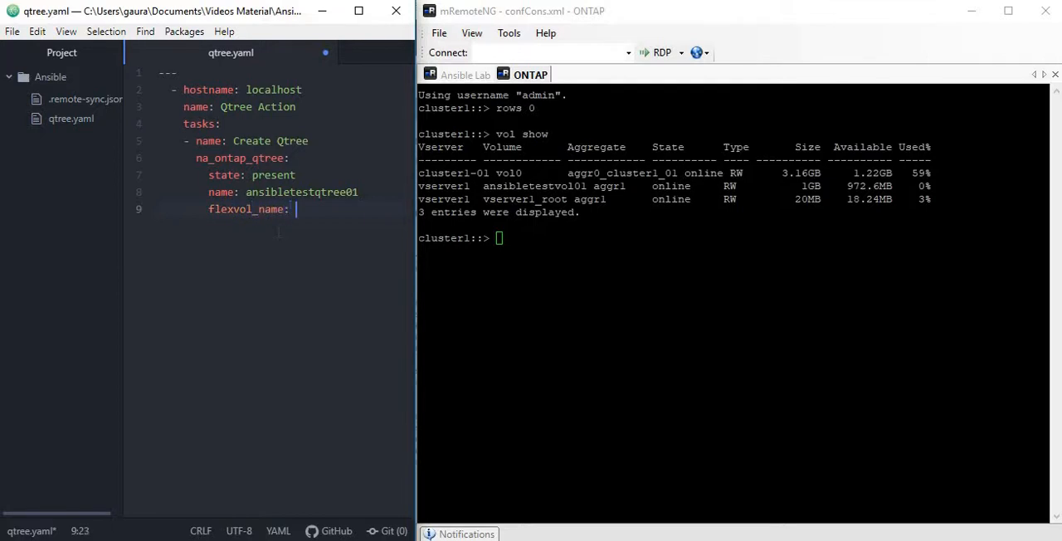
text(ansibletestvol01)
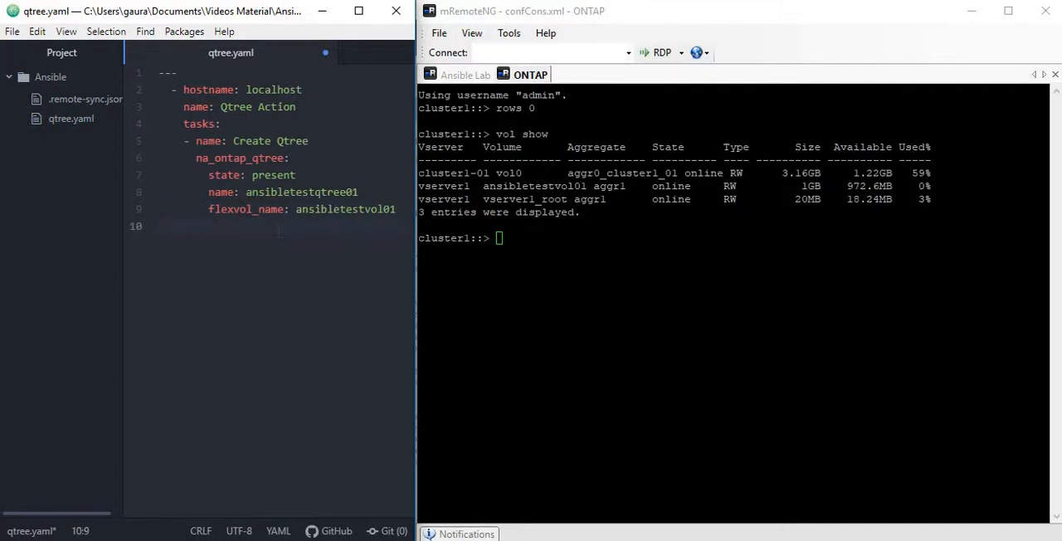
text(vs)
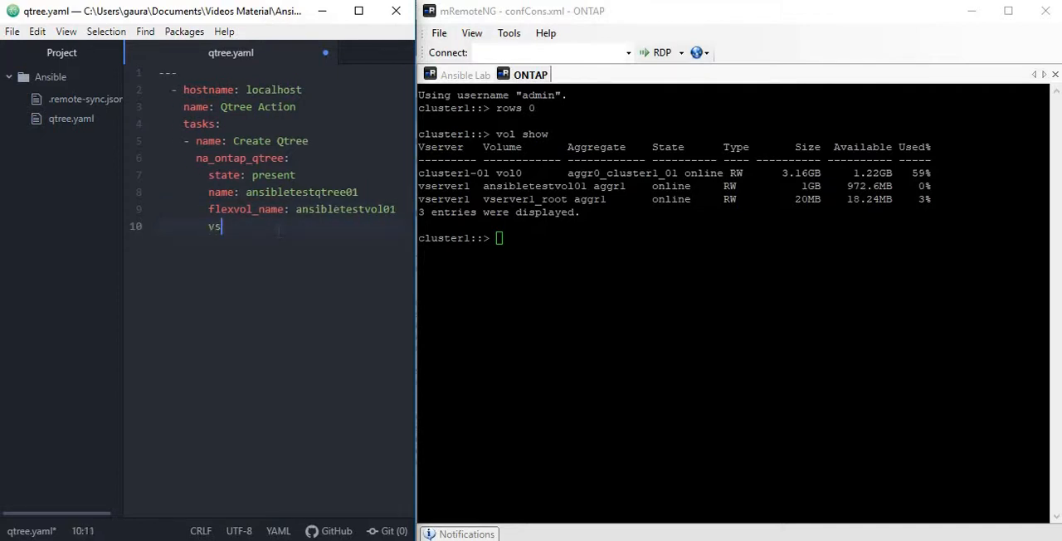
text(erver:)
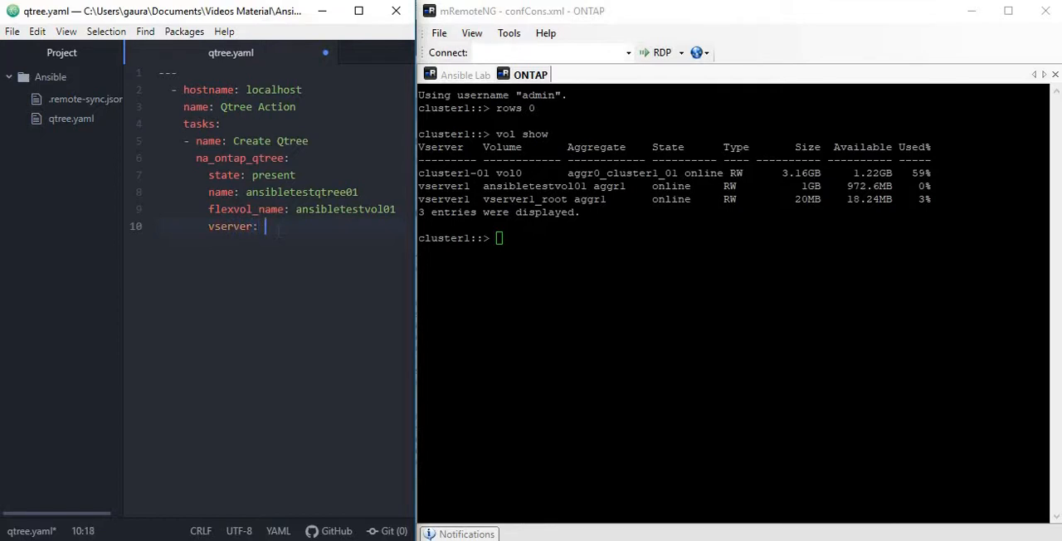
text(vserver)
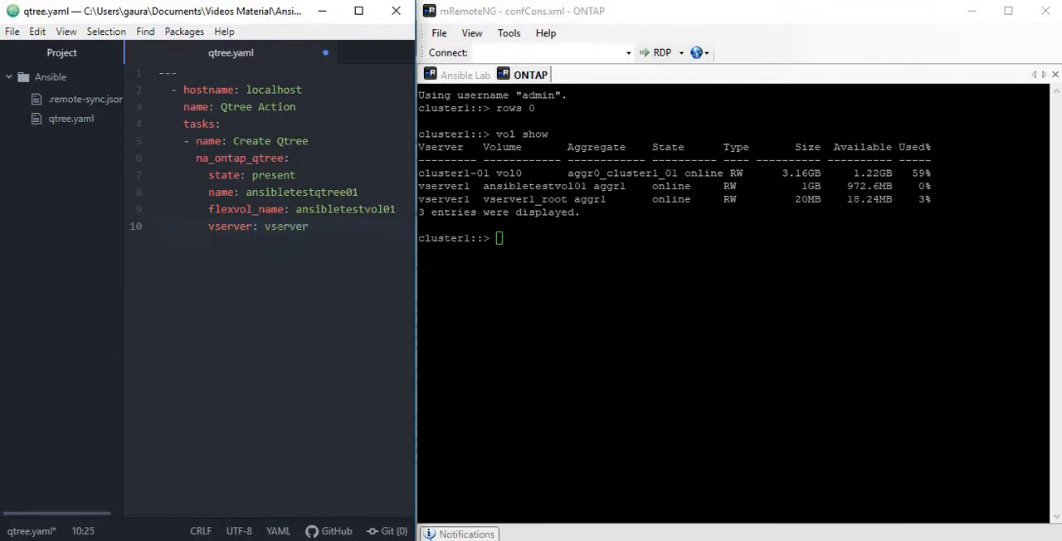
text(1)
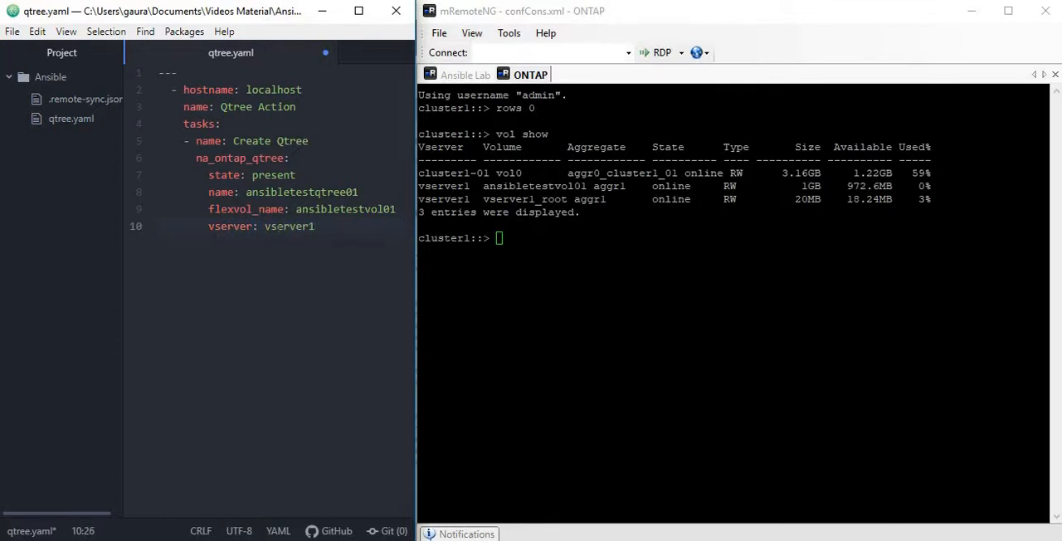
Add the cluster hostname IP, username 'admin' and the password to the task
text(hostname:)
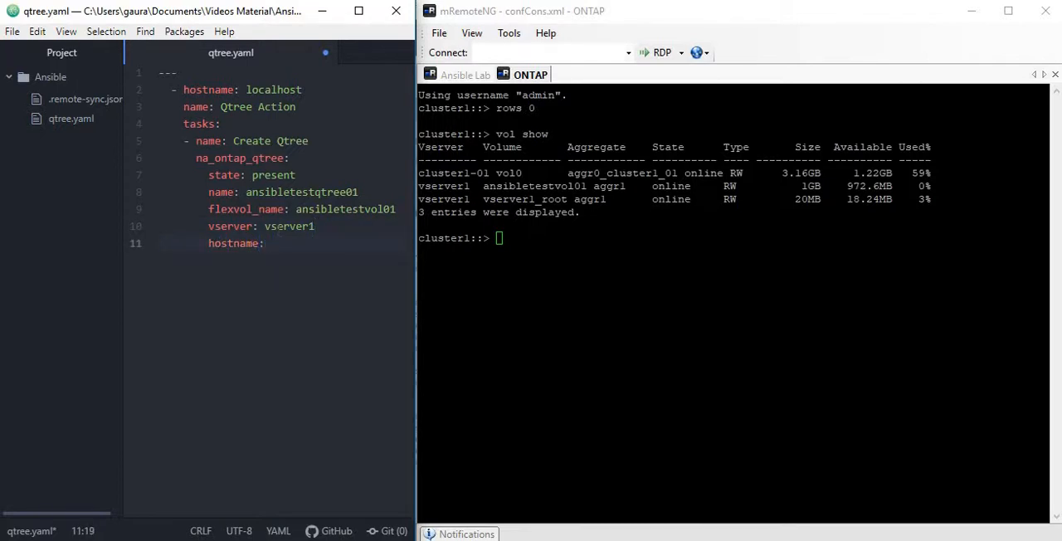
text("")
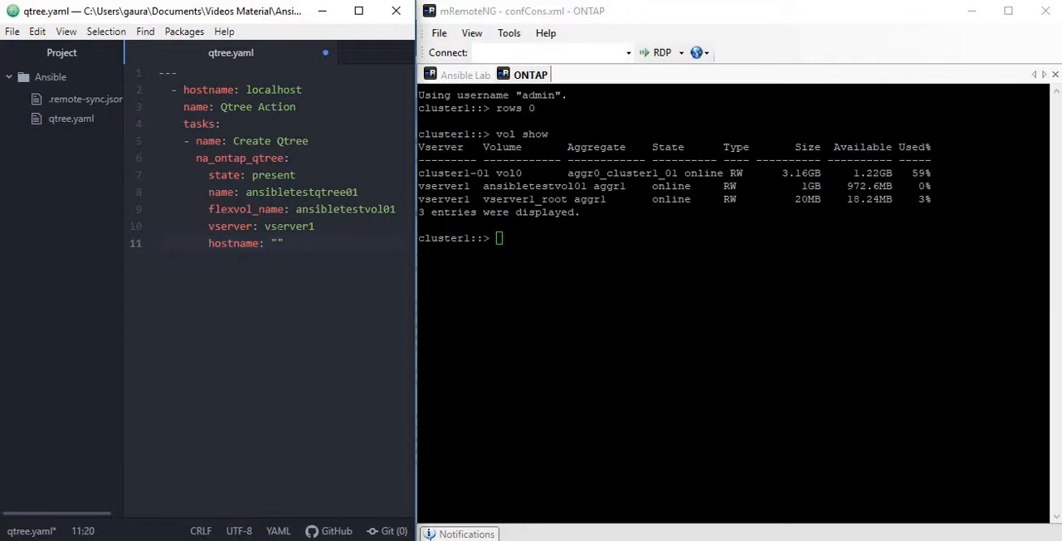
text(192)
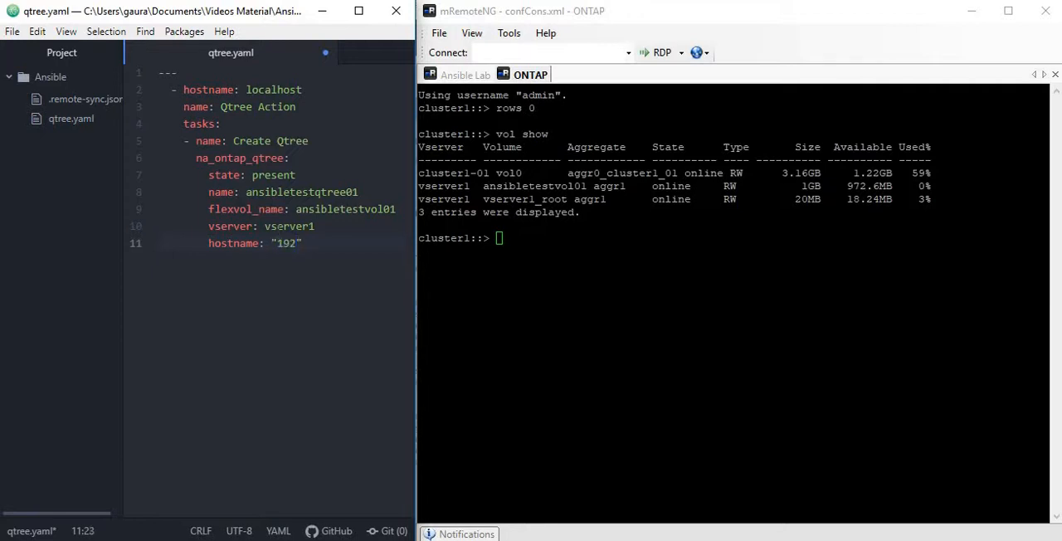
text(.168.0.1)
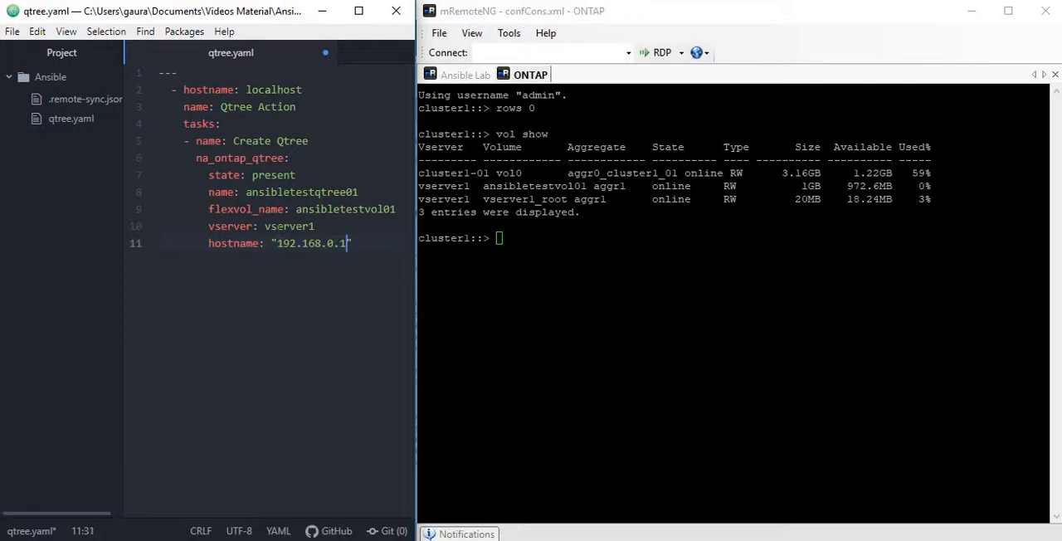
text(50)
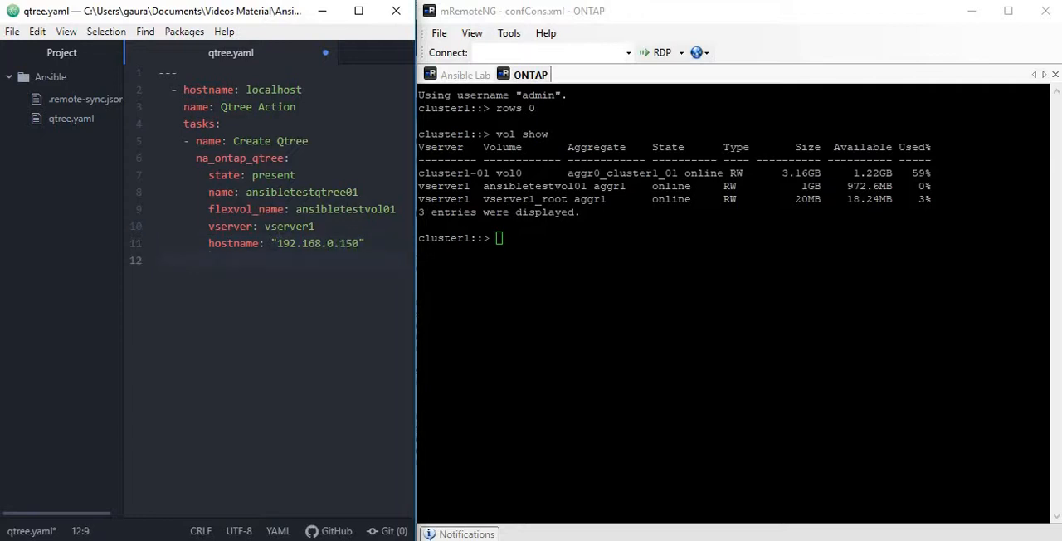
text(use)
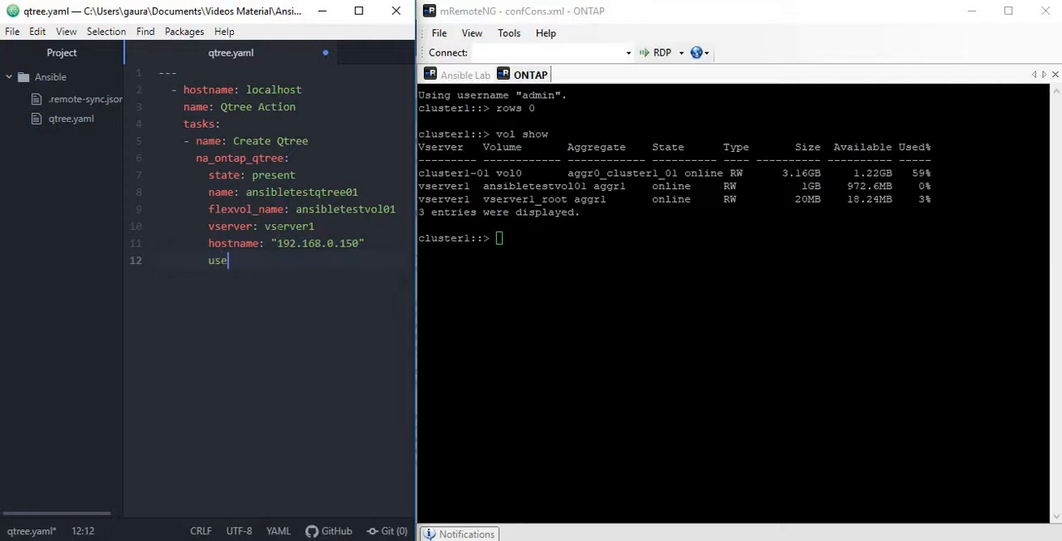
text(rna)
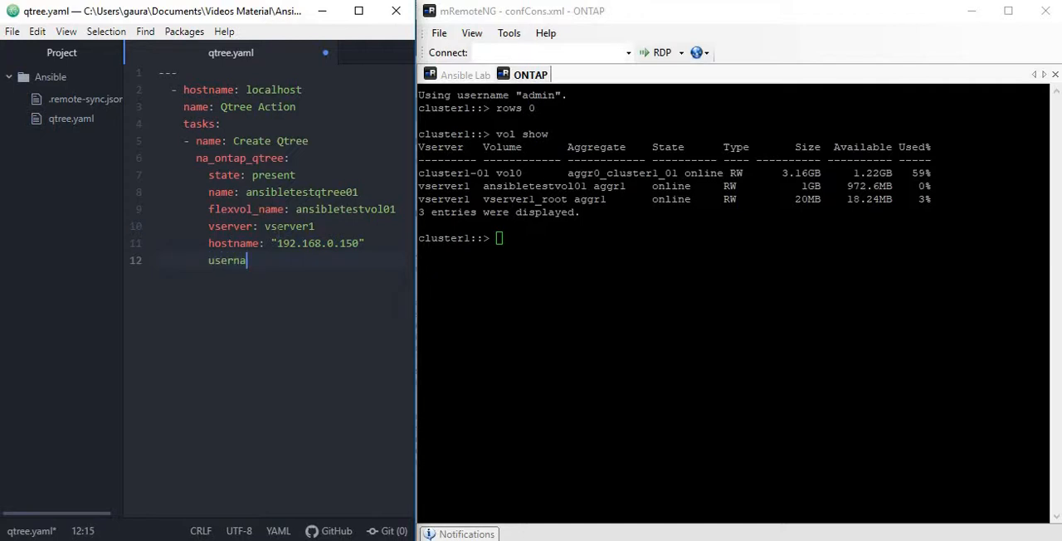
text(me:)
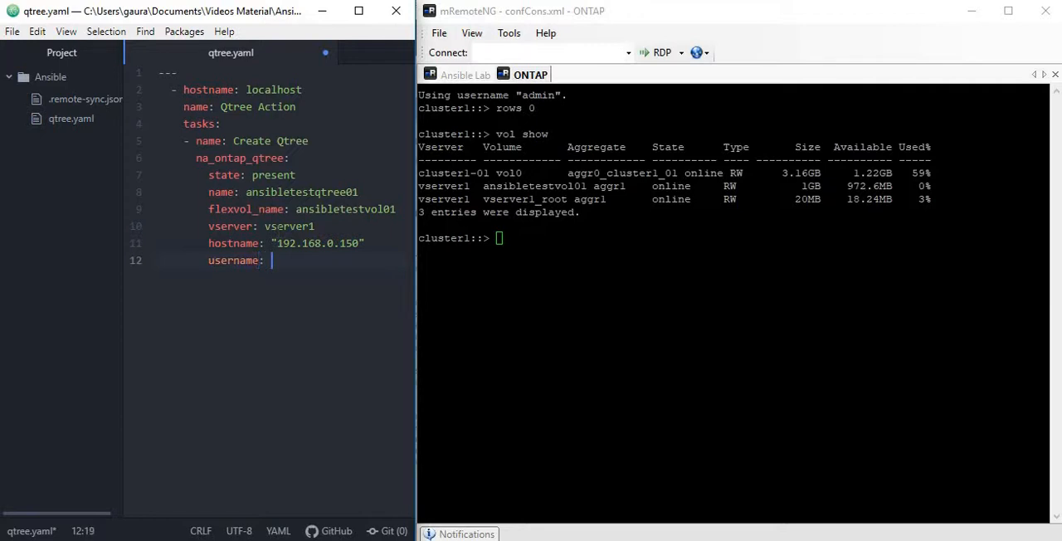
text("admin")
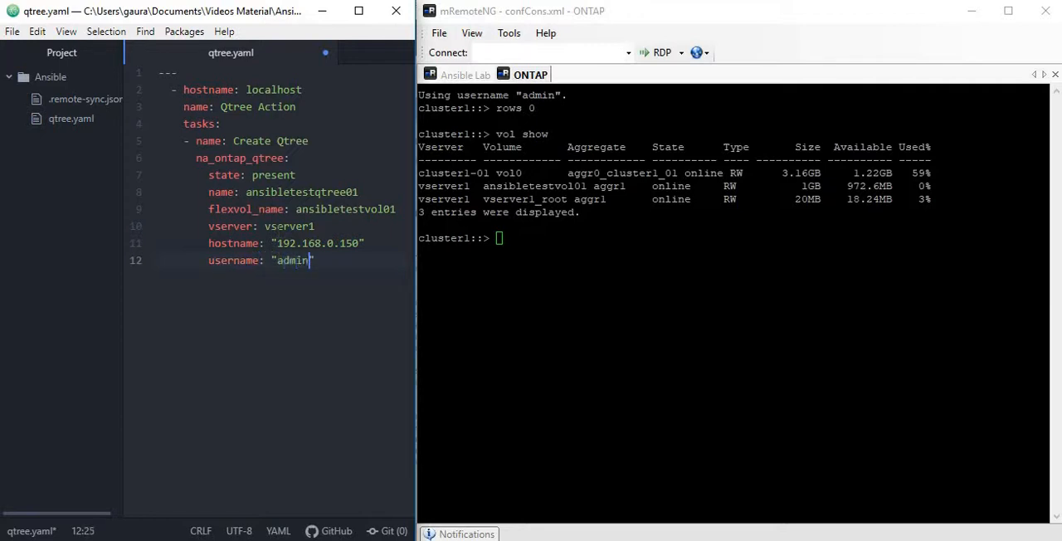
text(pas)
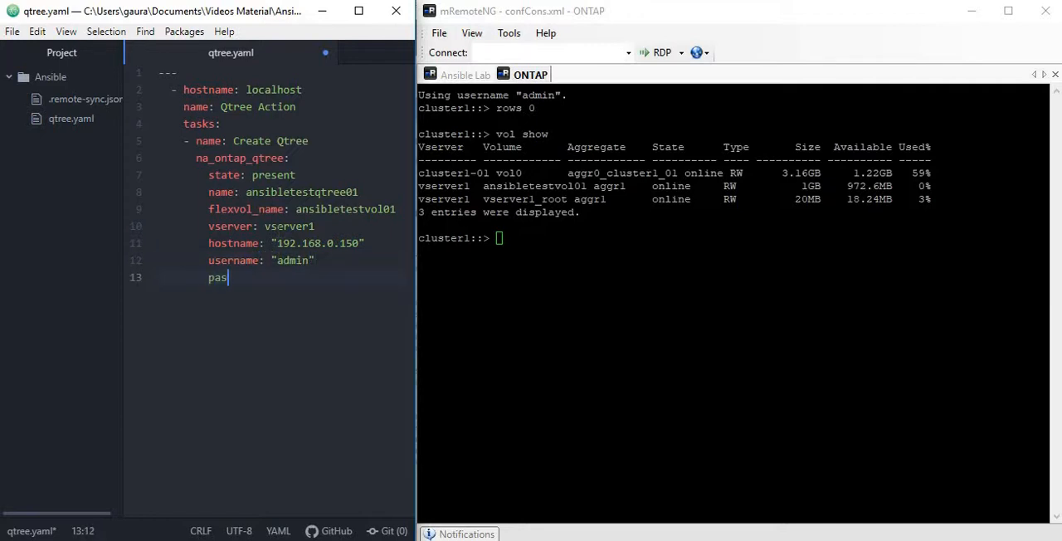
text(sword:)
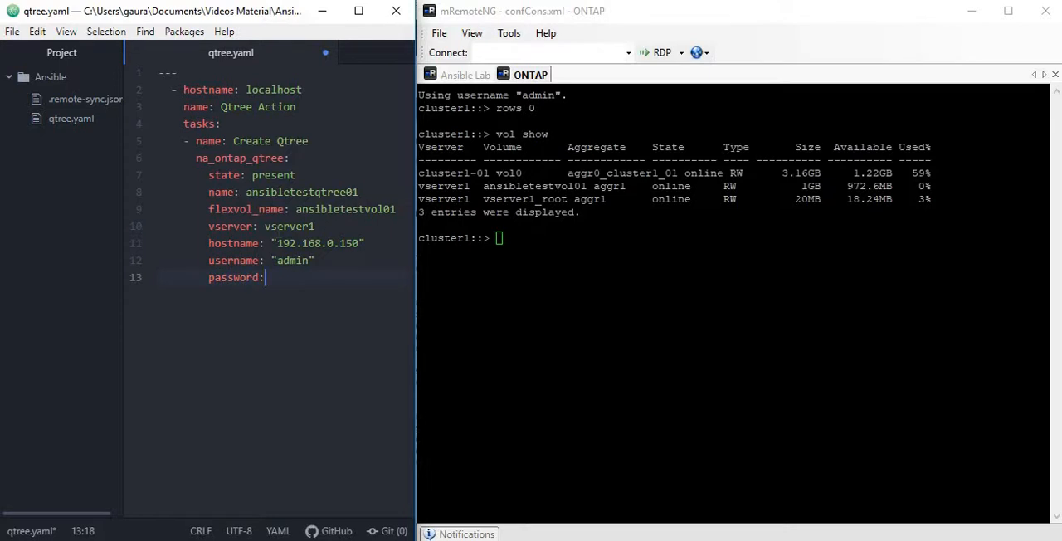
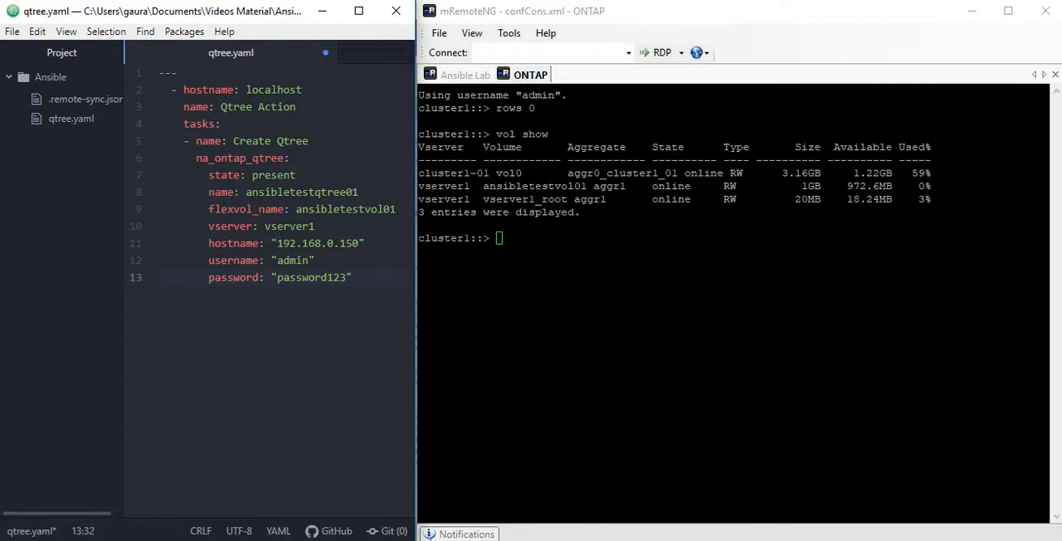
click(353, 277)
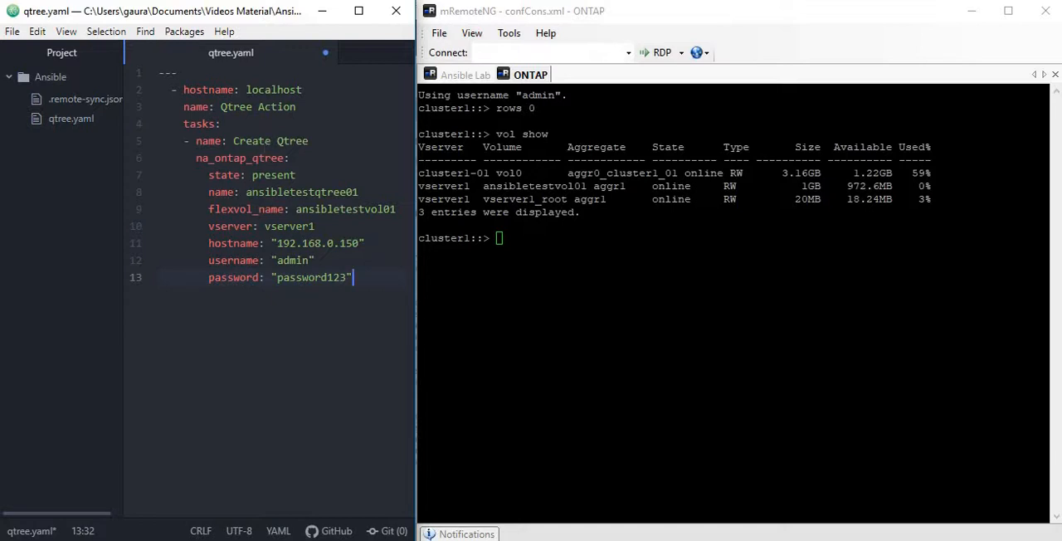
click(301, 192)
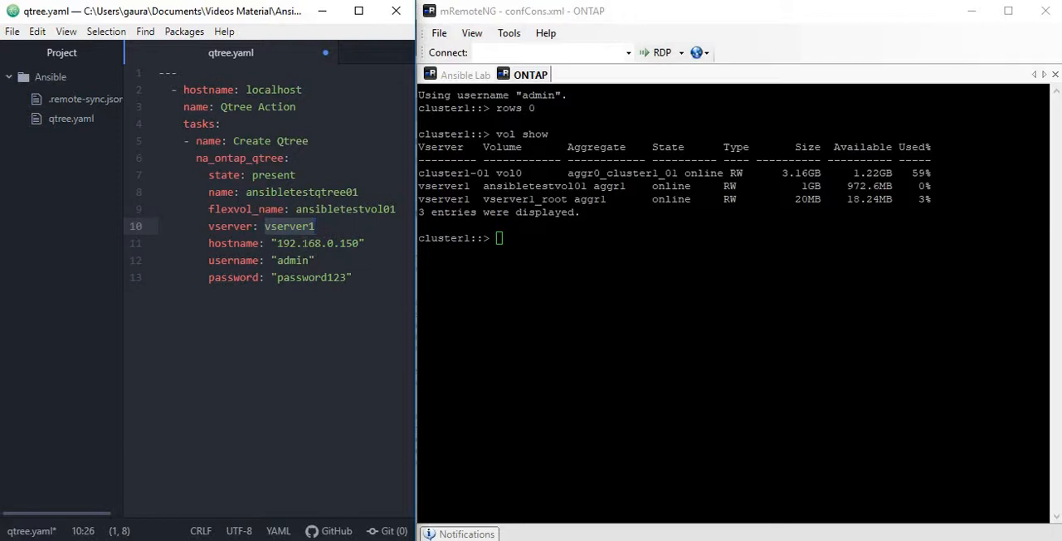
Run 'qtree show' in the ONTAP console to list existing qtrees
click(313, 225)
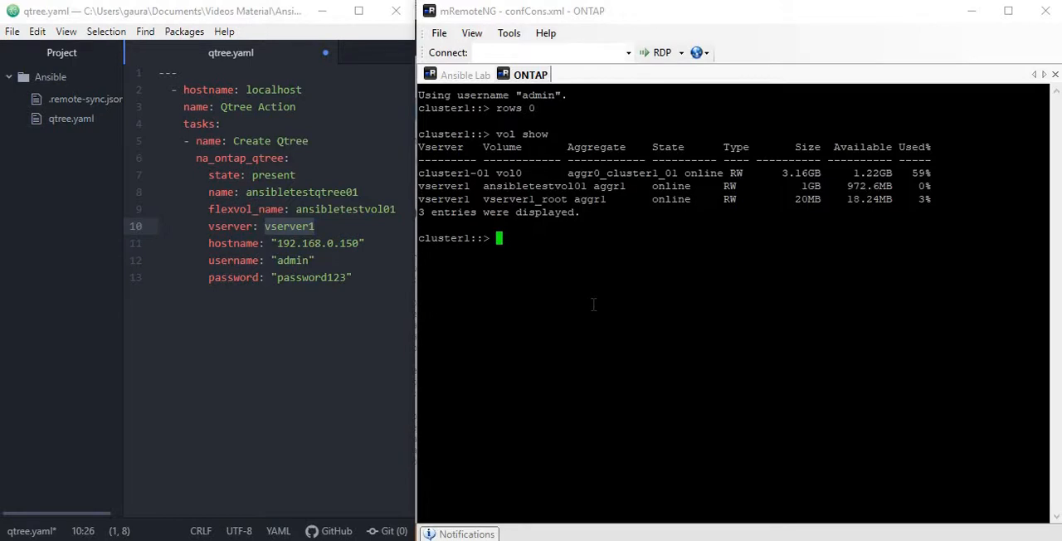
text(q)
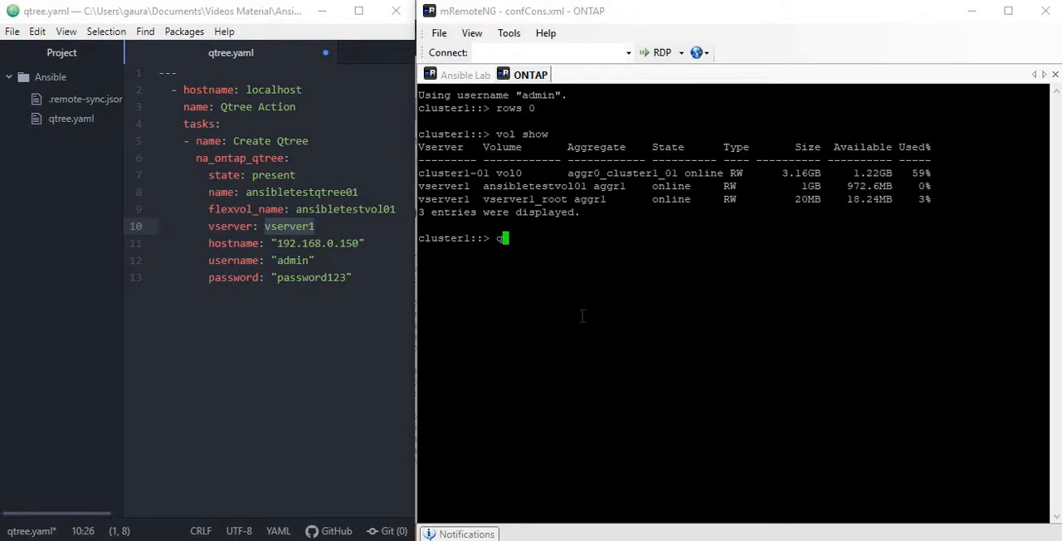
text(tree show)
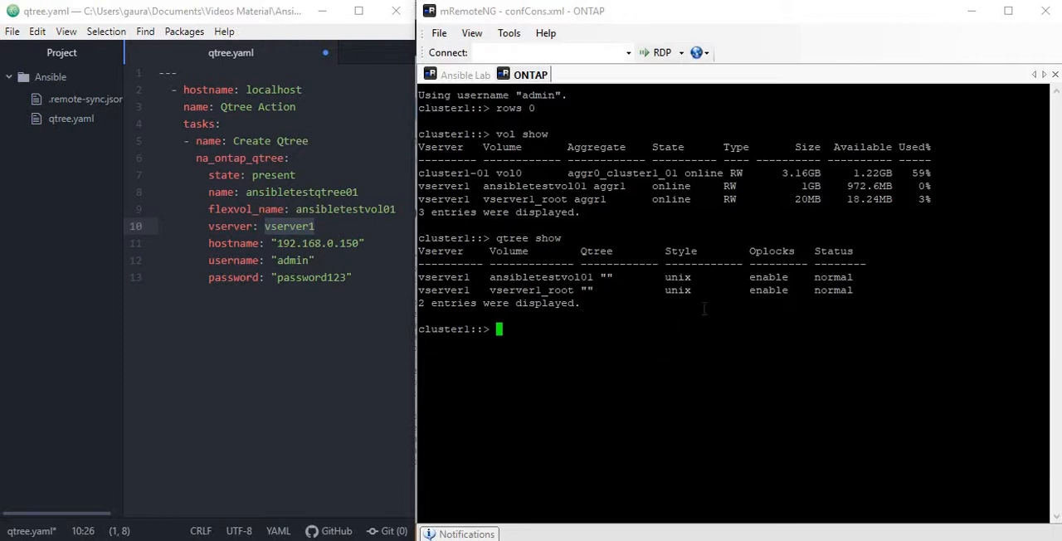
mouse_move(624, 288)
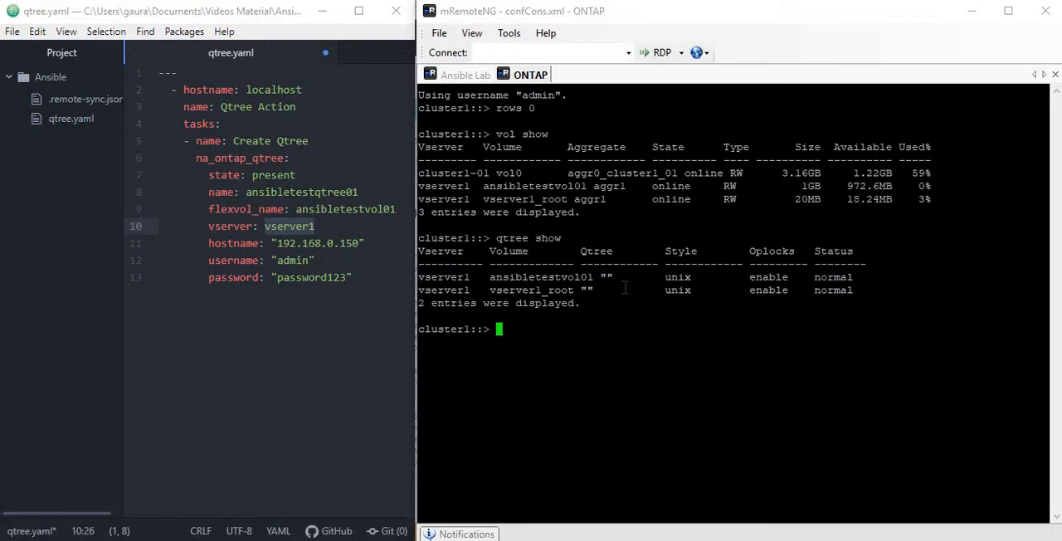
mouse_move(642, 284)
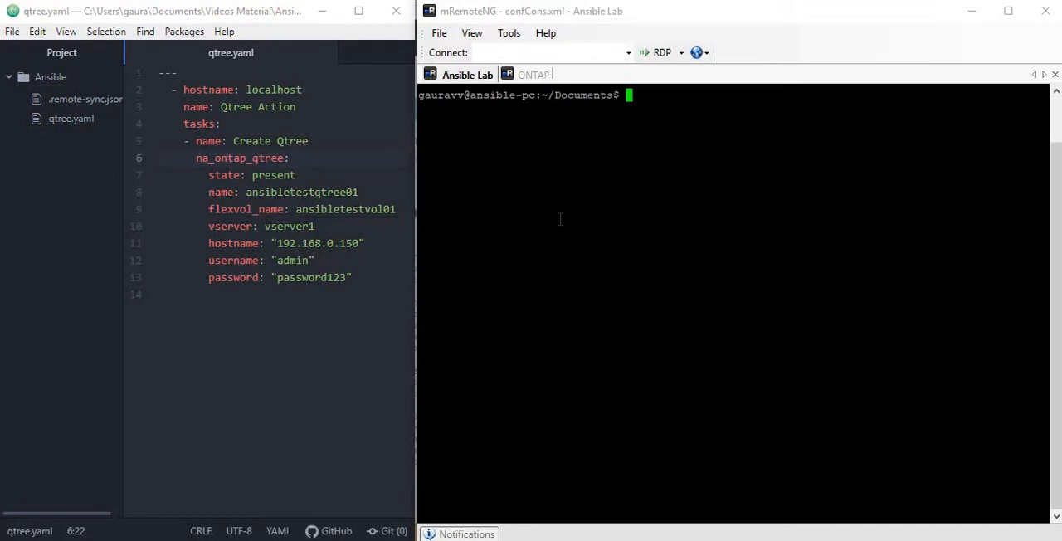
Run 'ansible-playbook qtree.yaml', then select the rejected hostname key in Atom
text(ls)
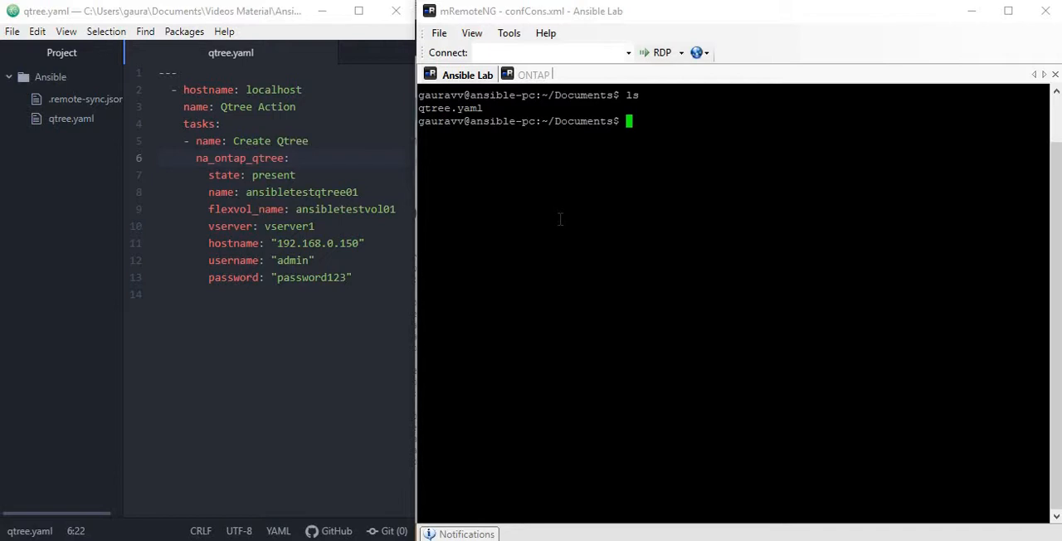
text(a)
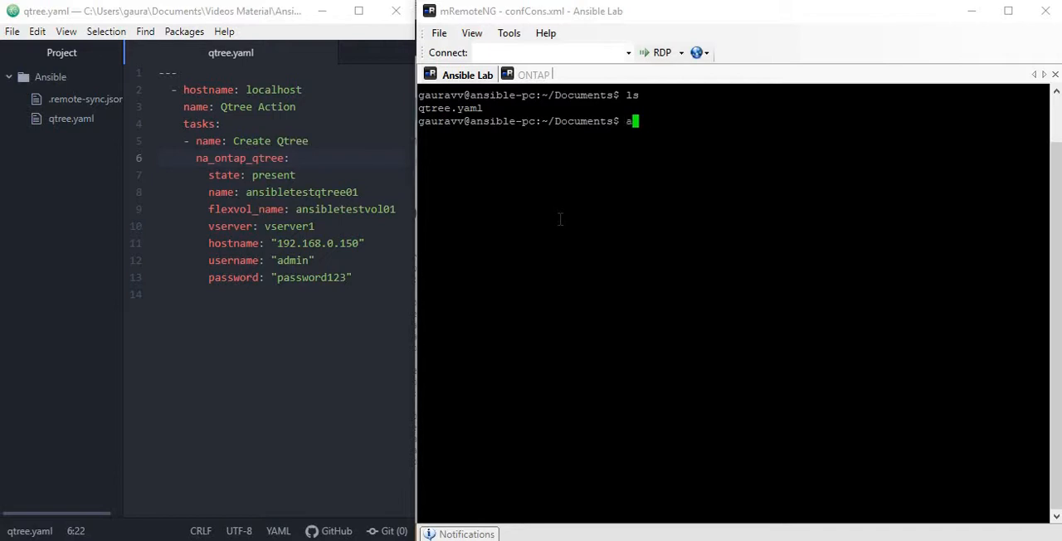
text(nsible-)
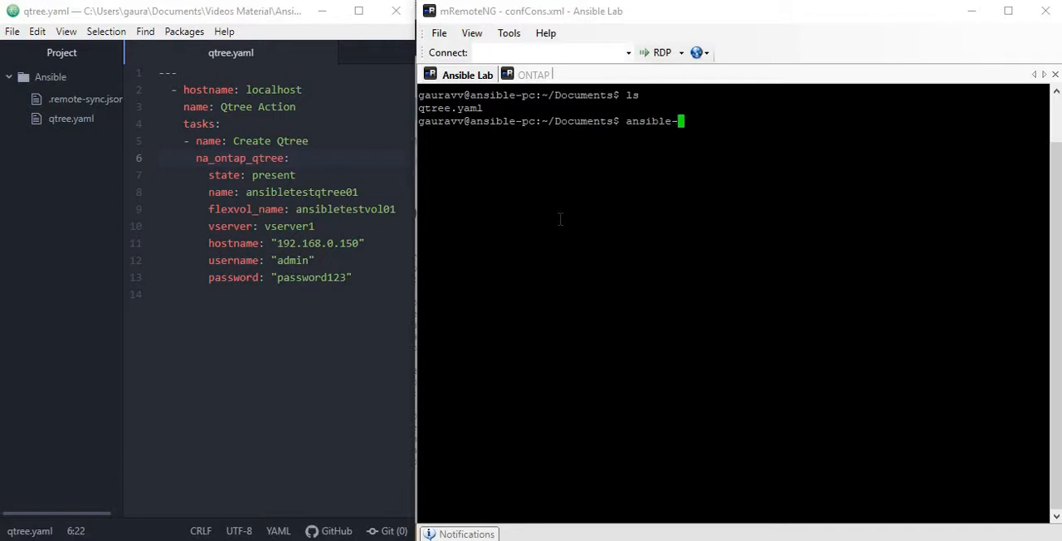
text(playbook)
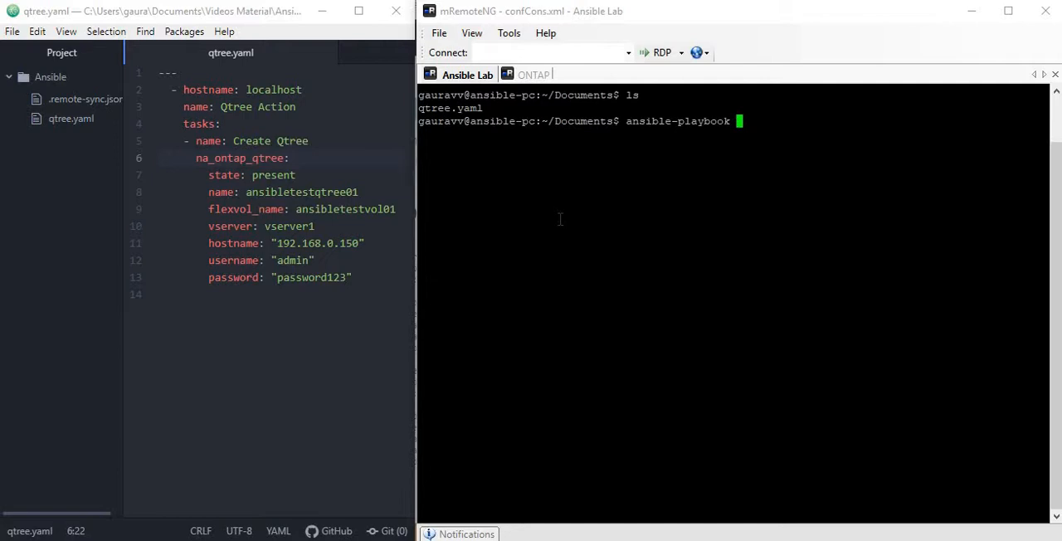
text(q)
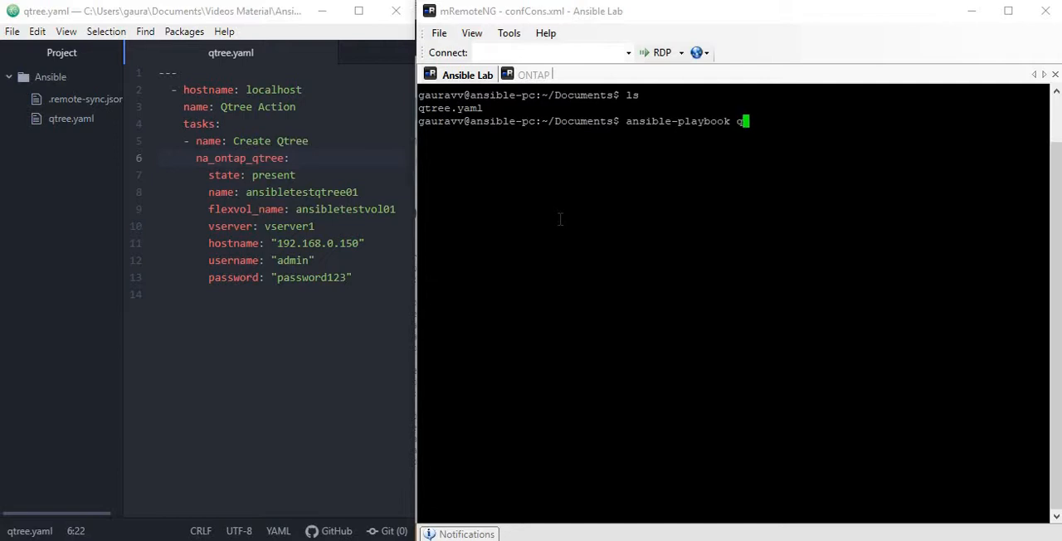
text(tree.yaml)
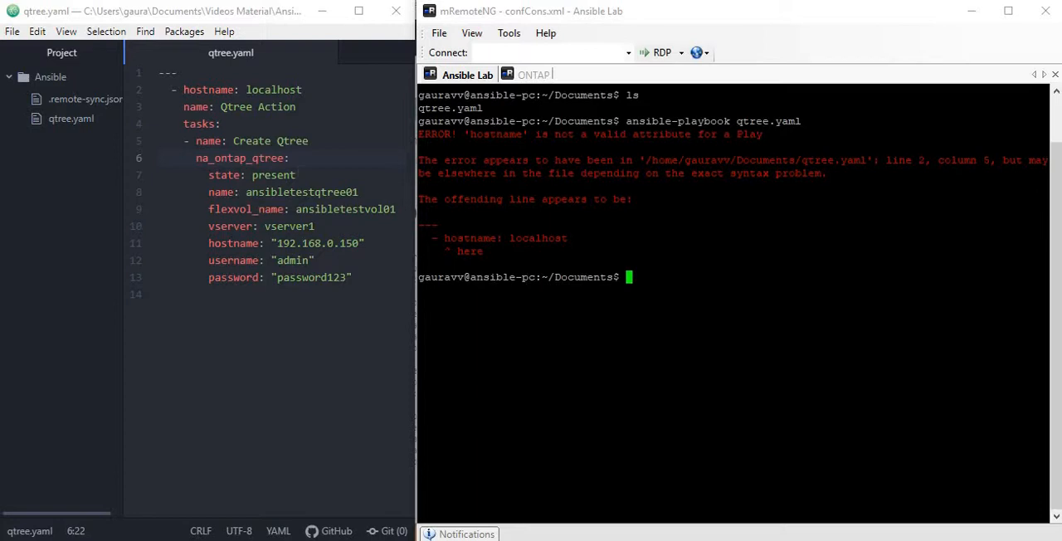
double_click(208, 90)
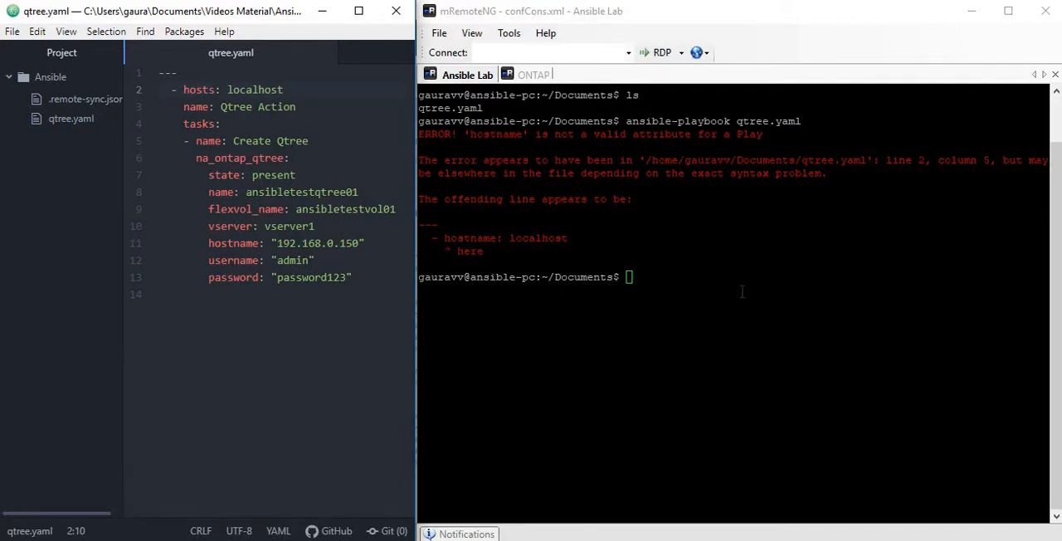
Rerun ansible-playbook qtree.yaml for one change, then go back to the ONTAP console
text(ansible-playbook qtree.yaml)
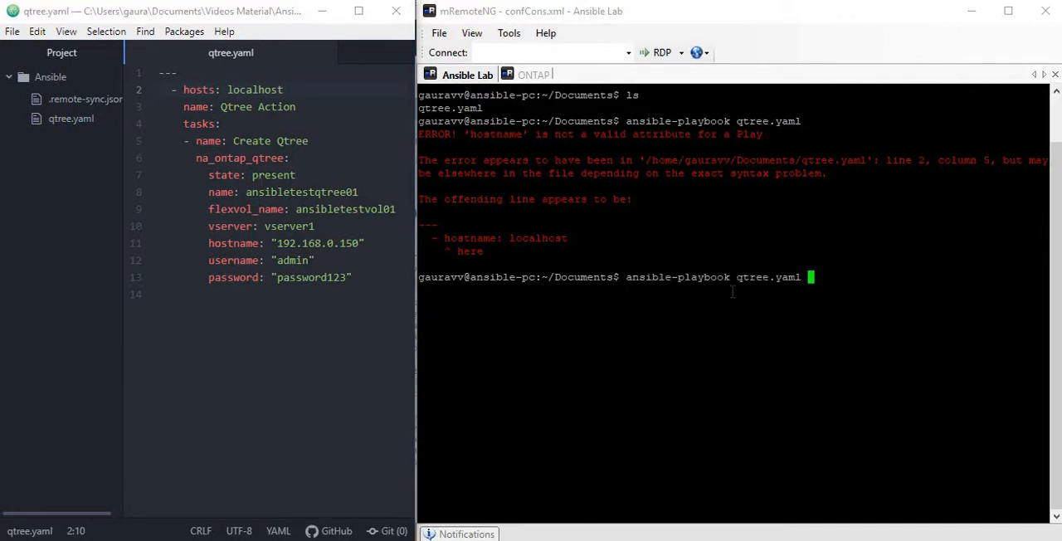
key(enter)
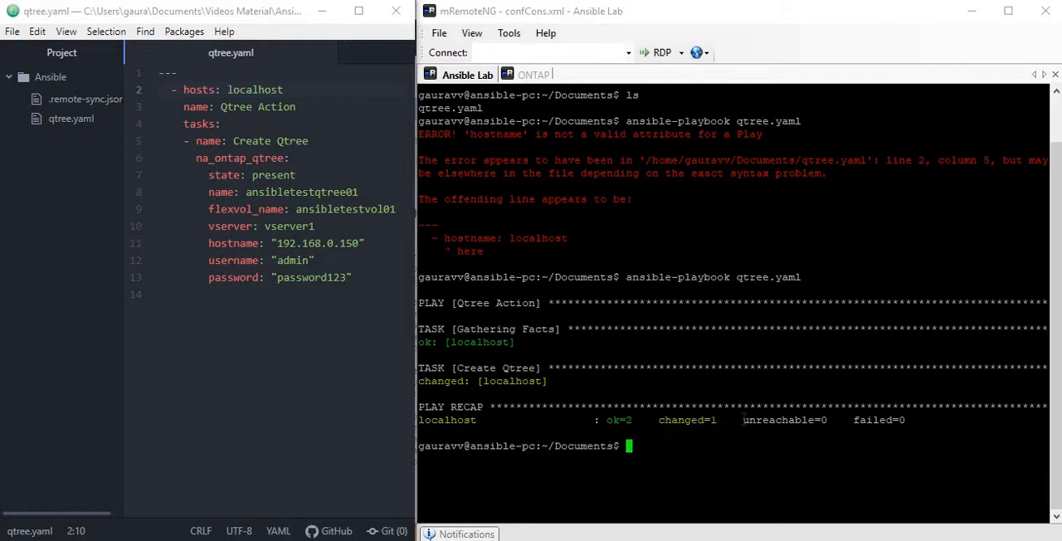
click(530, 74)
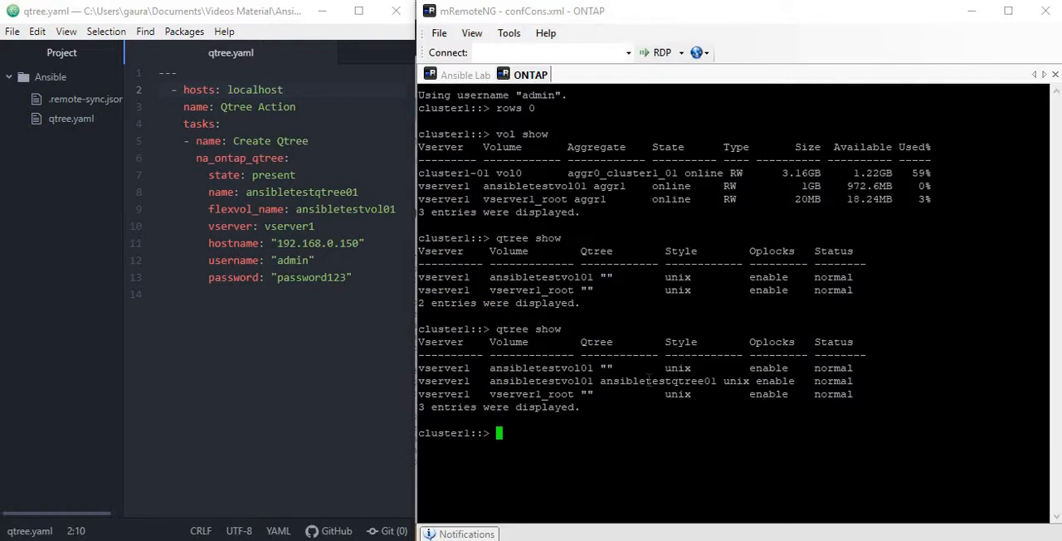
Spot ansibletestqtree01 in the ONTAP qtree listing and select 'present' in qtree.yaml
double_click(656, 381)
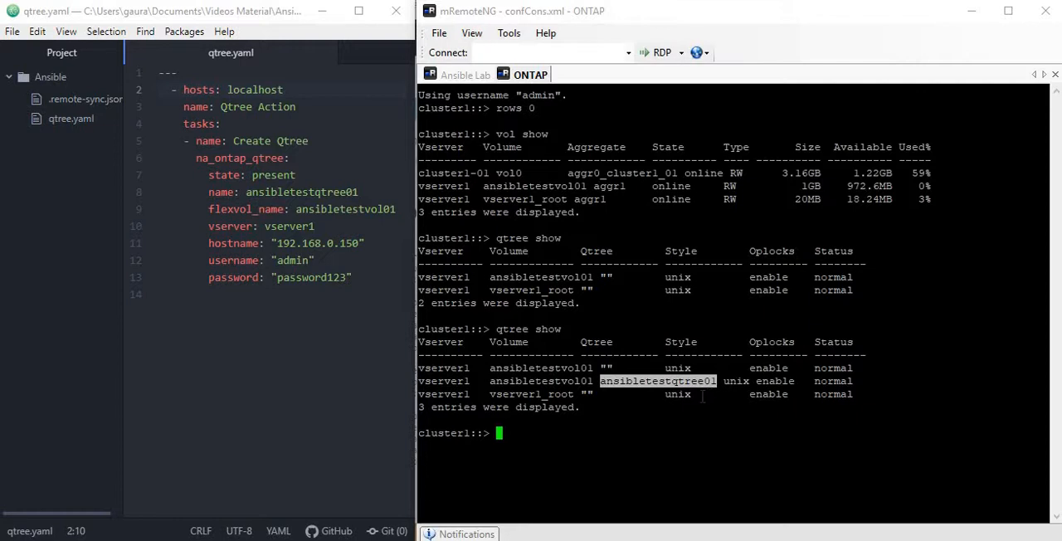
double_click(541, 380)
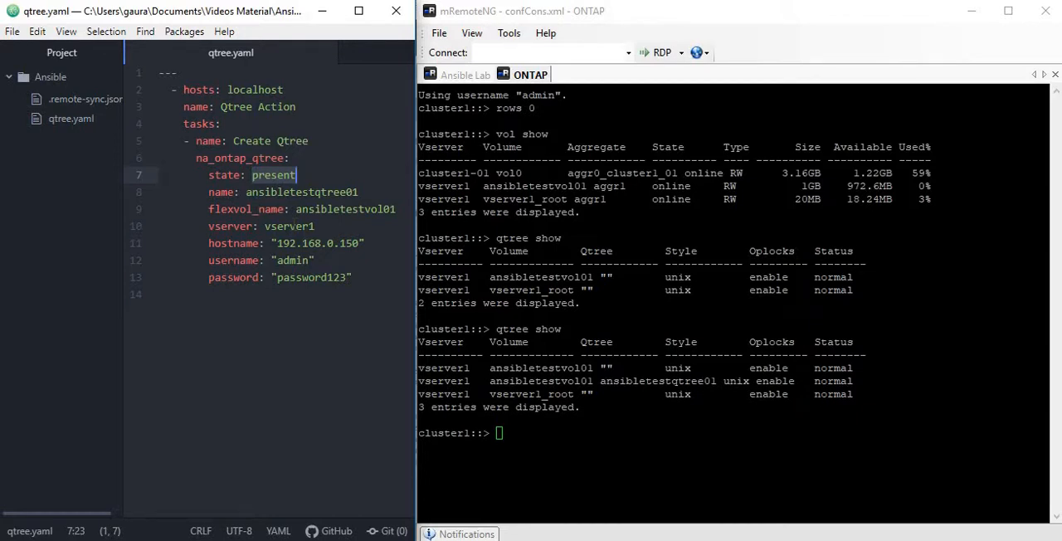
Change the state to 'absent', rerun the playbook in Ansible Lab, and confirm two qtrees remain
text(absent)
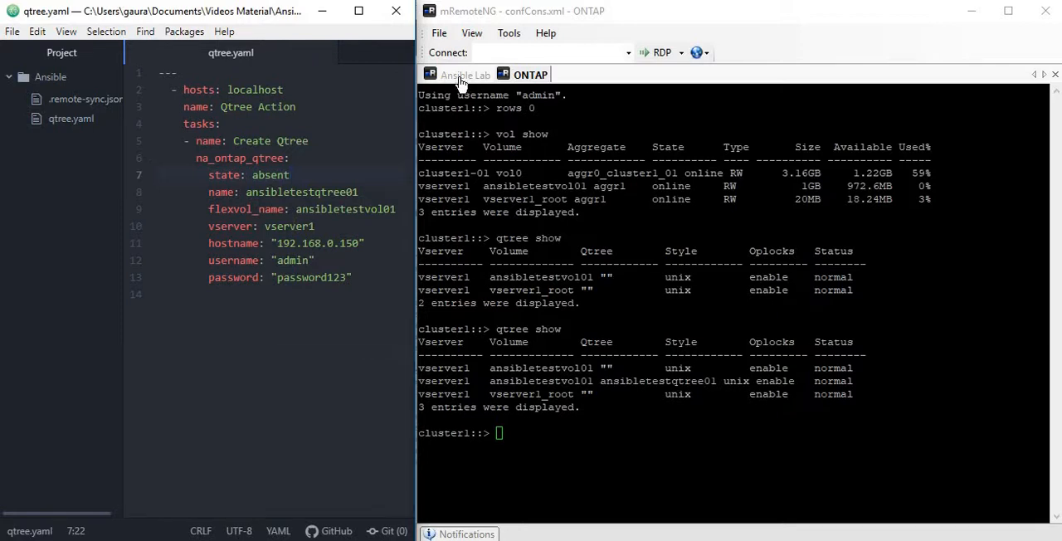
click(465, 74)
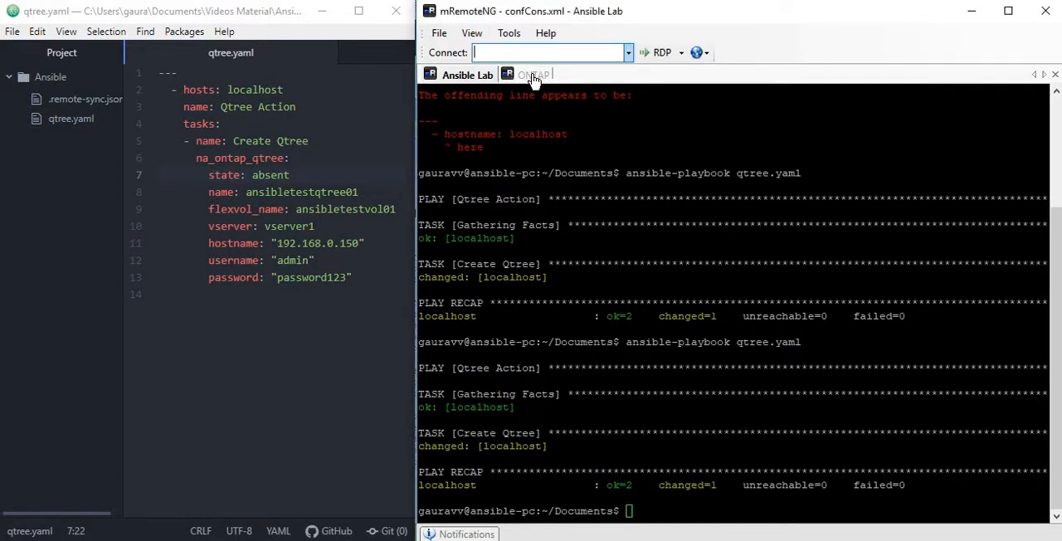
click(530, 75)
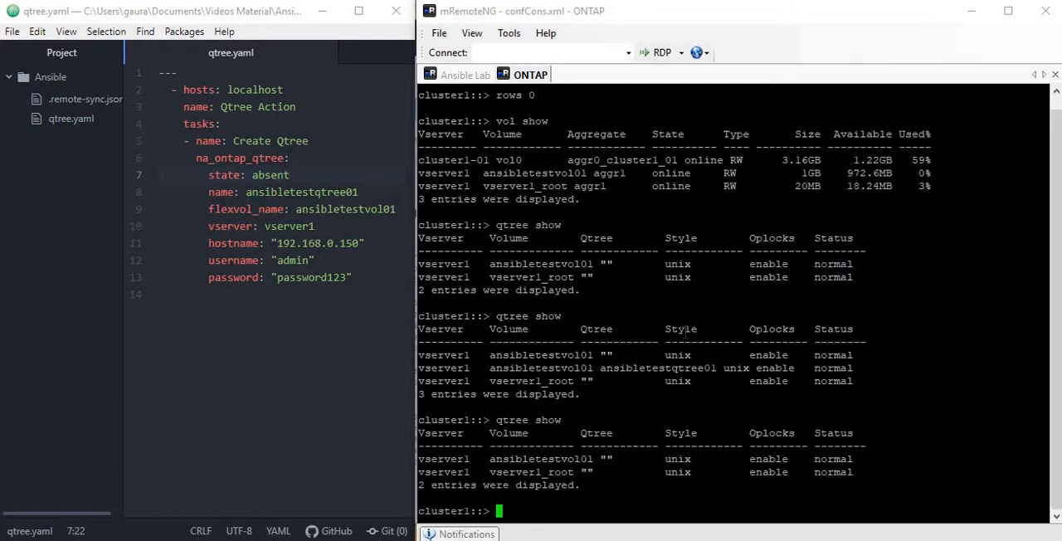
double_click(657, 367)
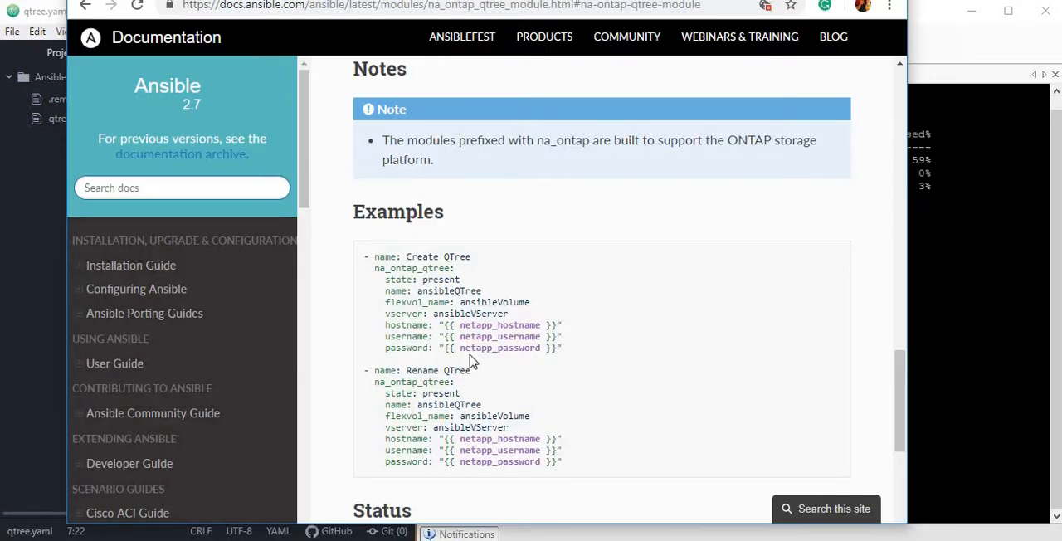
mouse_move(477, 383)
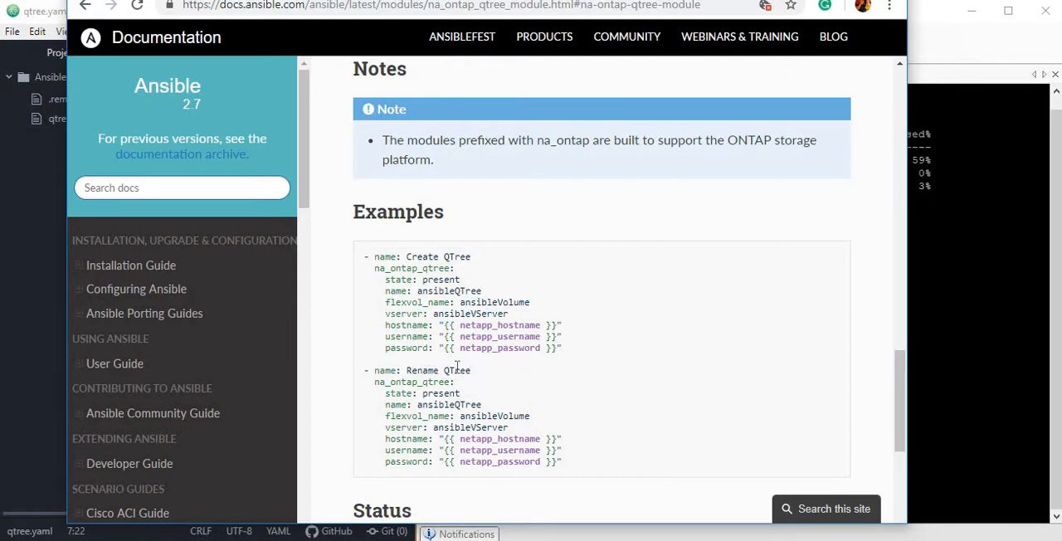
mouse_move(486, 375)
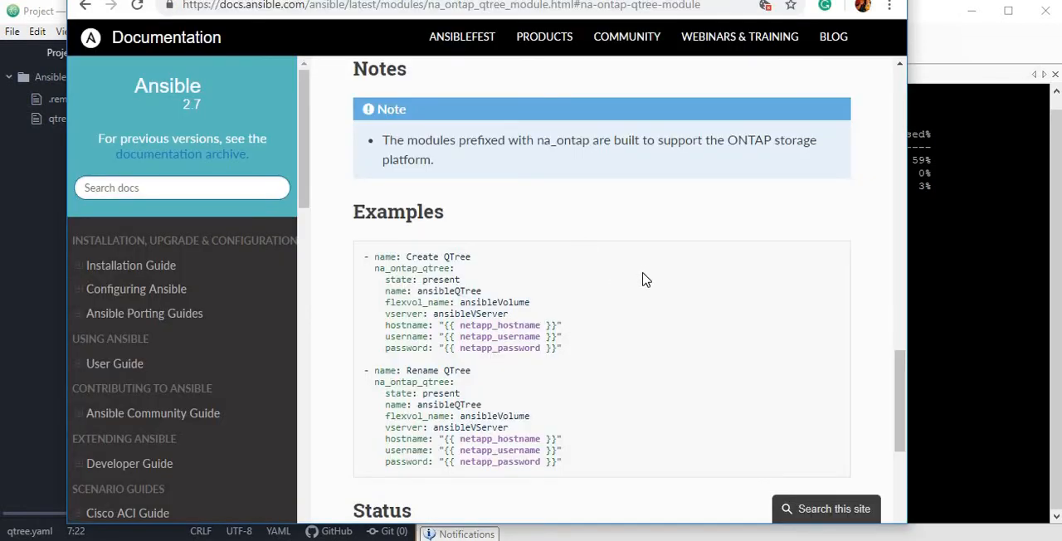
mouse_move(623, 275)
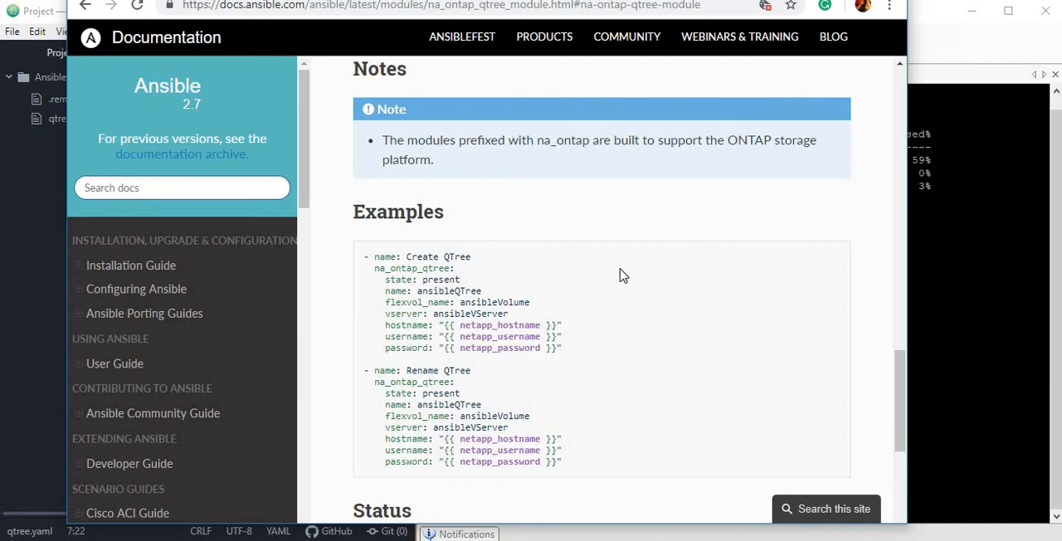
mouse_move(622, 278)
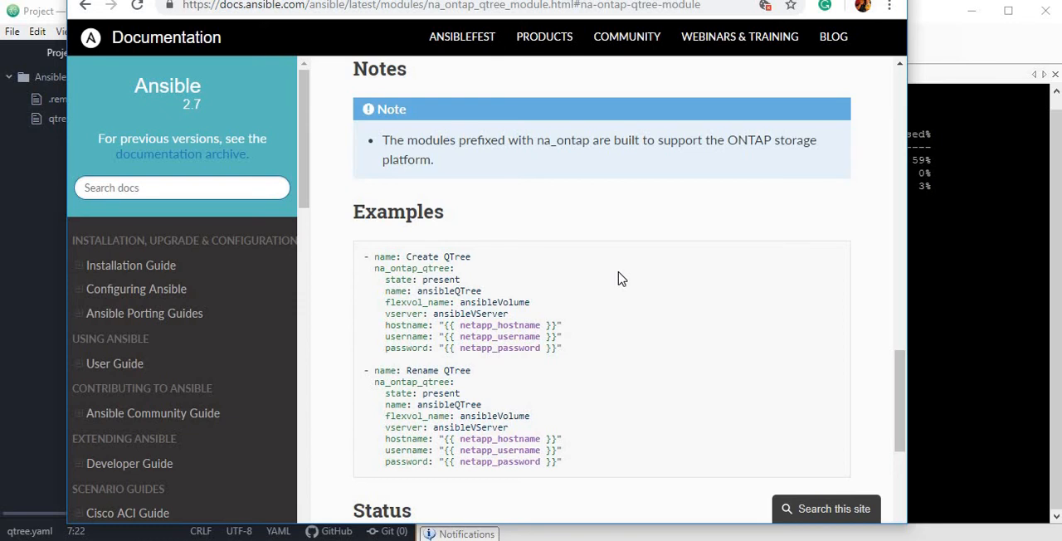
mouse_move(622, 279)
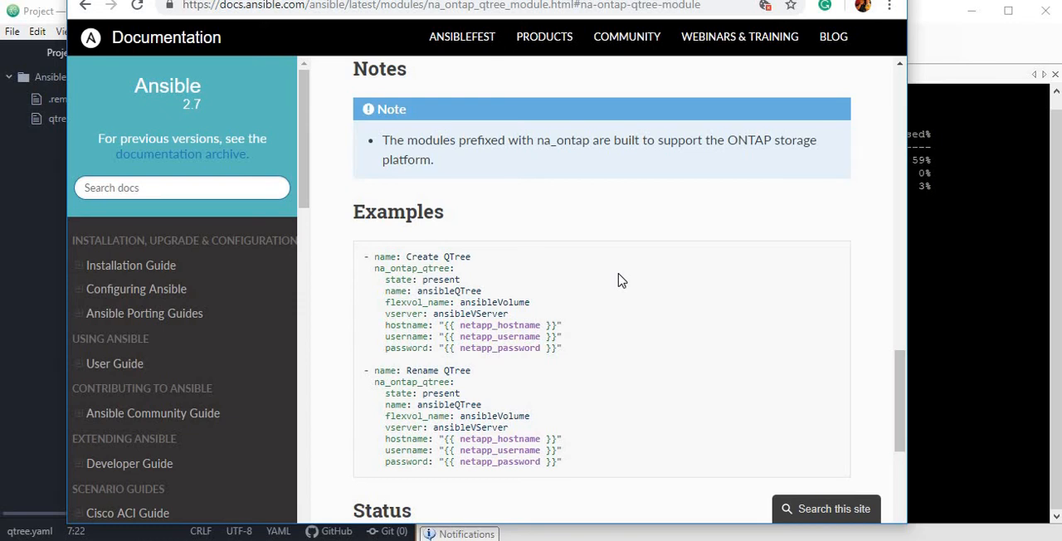